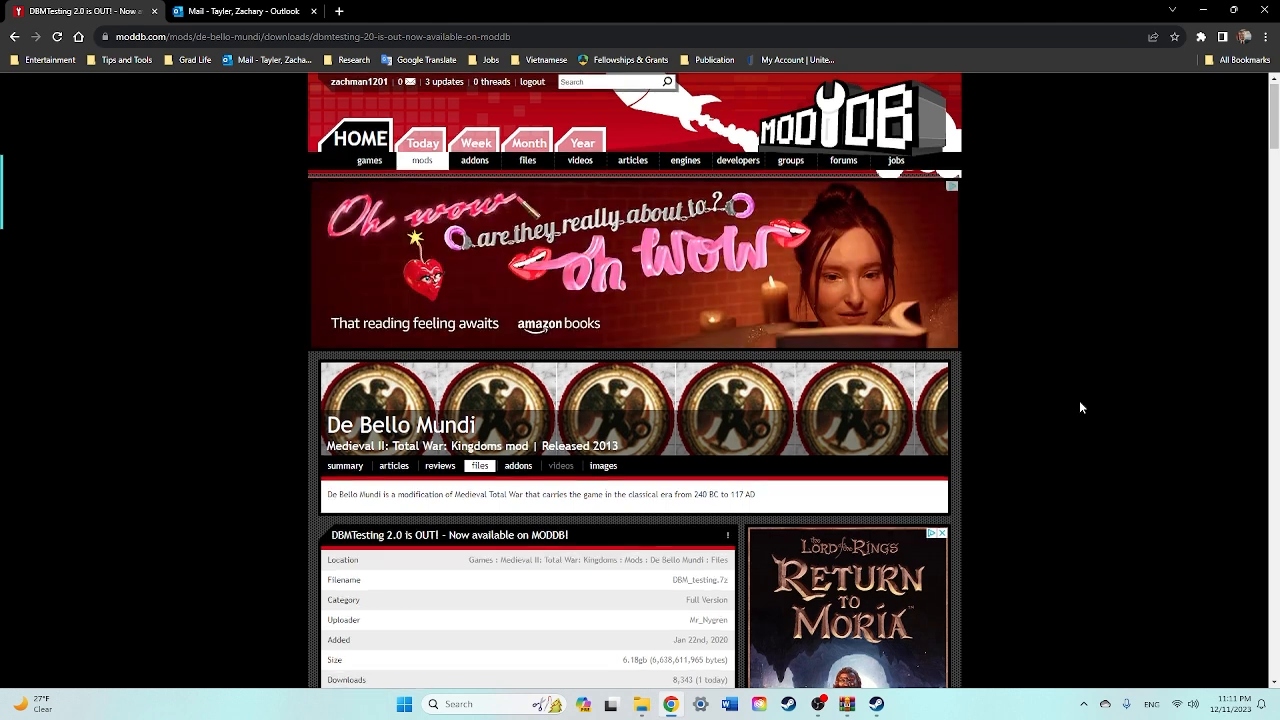
Scroll the De Bello Mundi page and show the finished DBM Testing 2.0 download in Downloads.
{"action": "scroll", "scroll_direction": "down", "scroll_amount": 3}
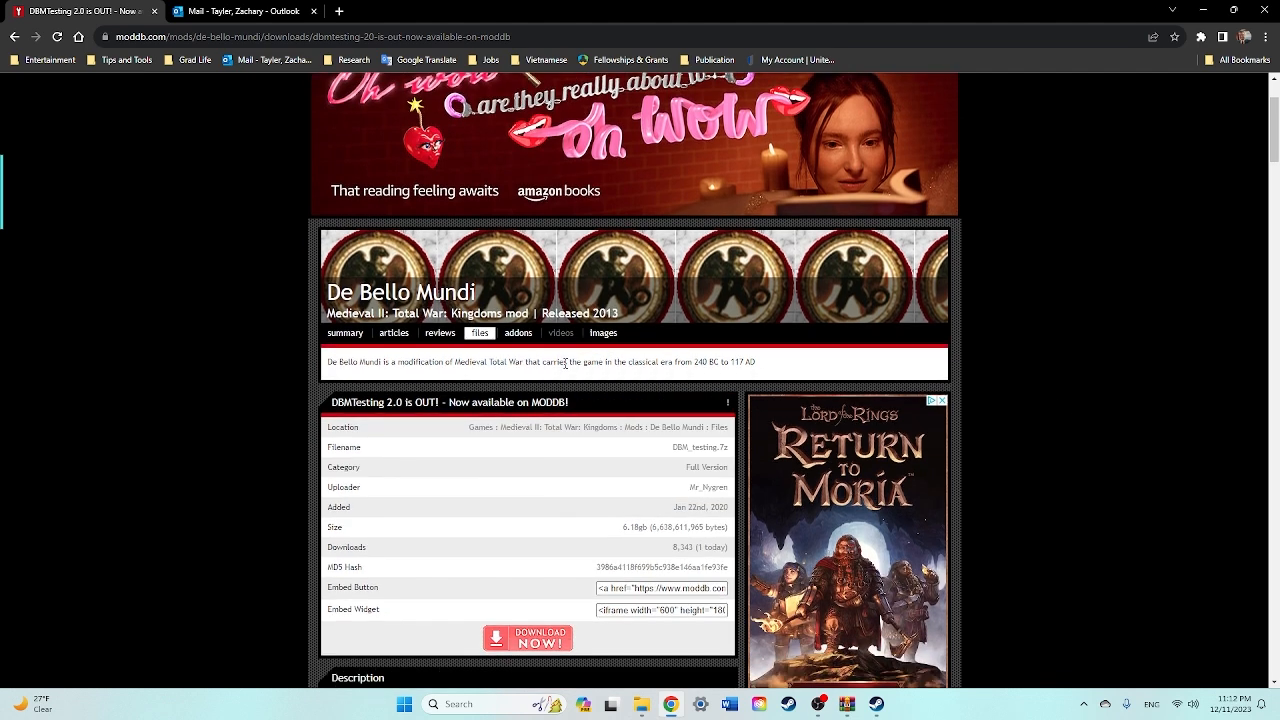
{"action": "mouse_move", "coordinate": [520, 378]}
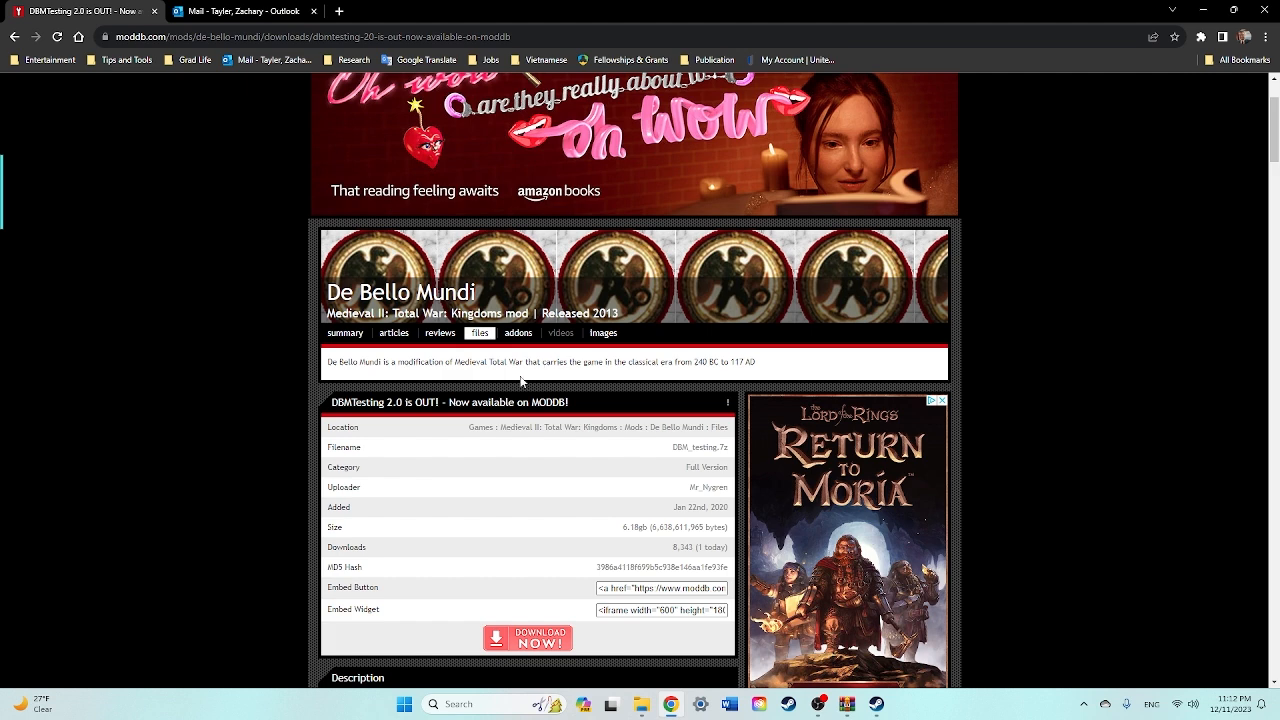
{"action": "mouse_move", "coordinate": [504, 396]}
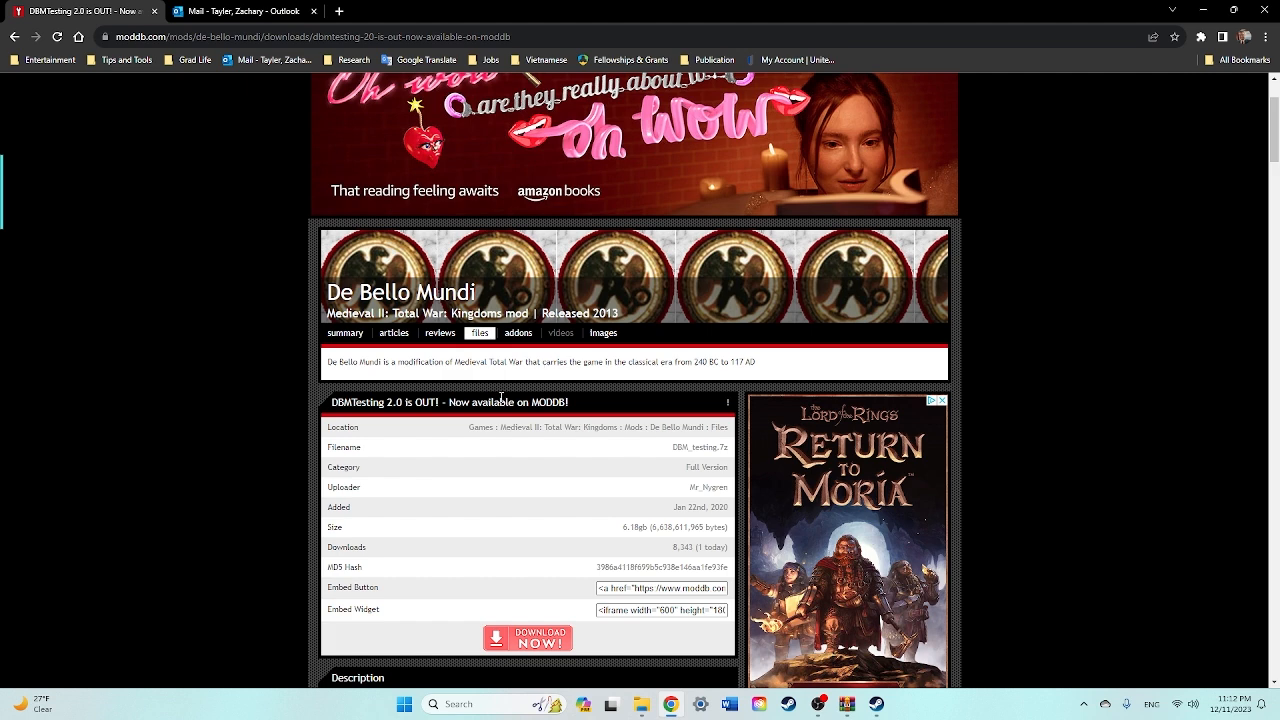
{"action": "scroll", "scroll_direction": "down", "scroll_amount": 3}
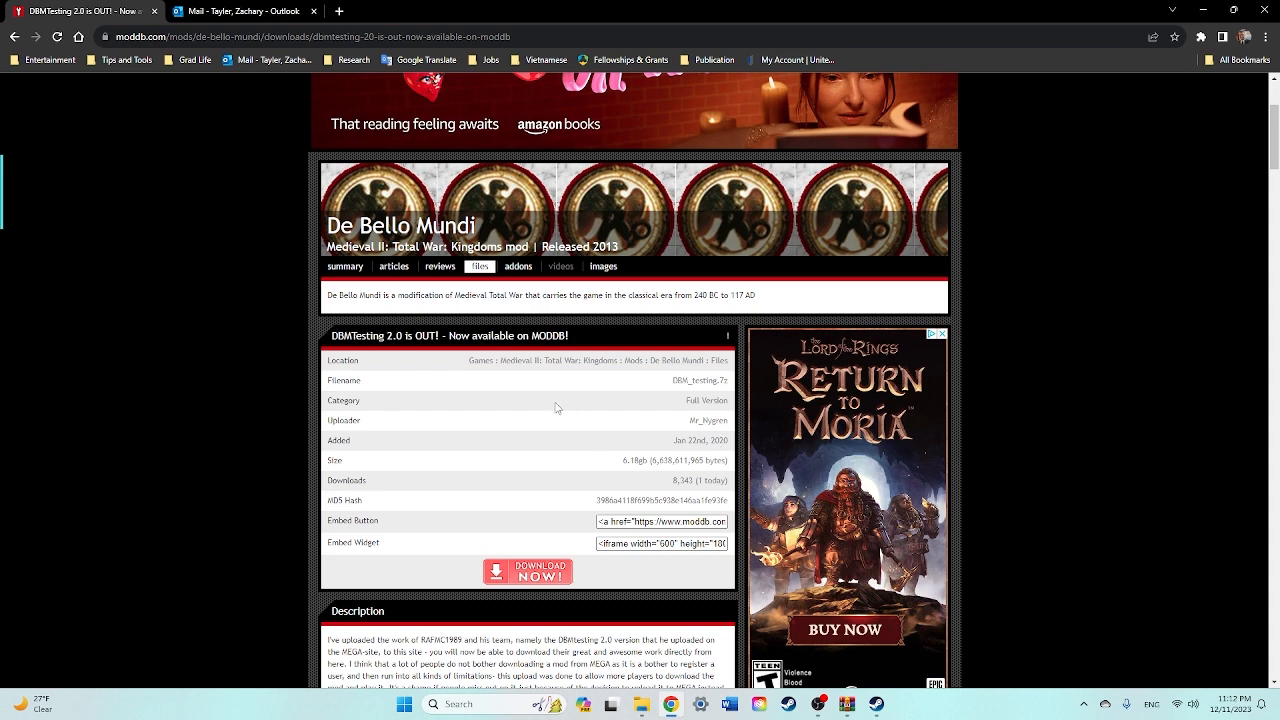
{"action": "scroll", "scroll_direction": "down", "scroll_amount": 3}
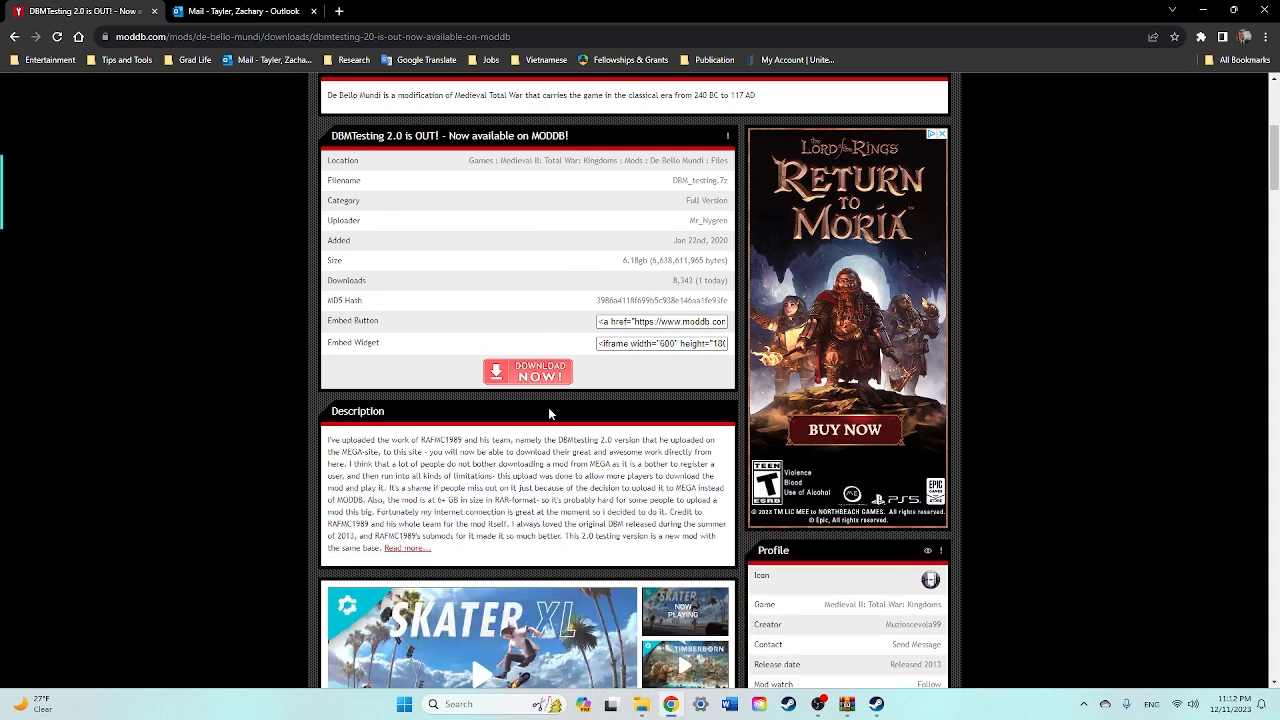
{"action": "scroll", "scroll_direction": "up", "scroll_amount": 3}
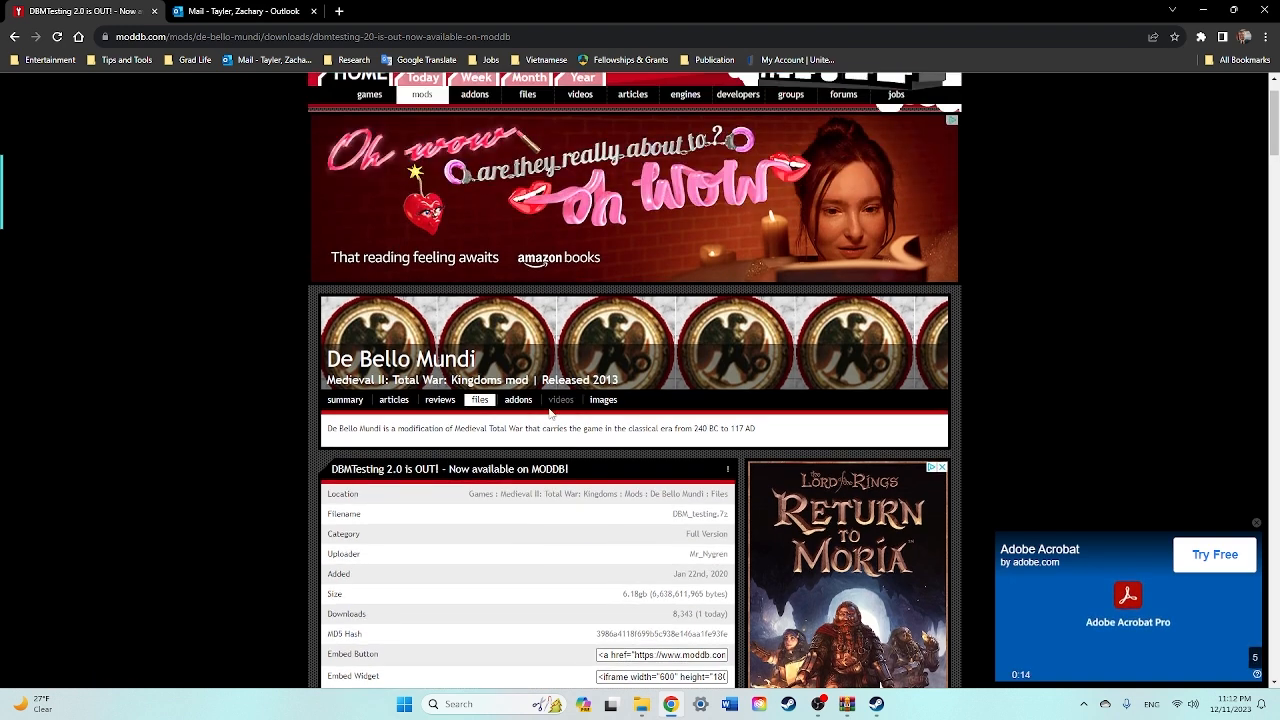
{"action": "scroll", "scroll_direction": "down", "scroll_amount": 3}
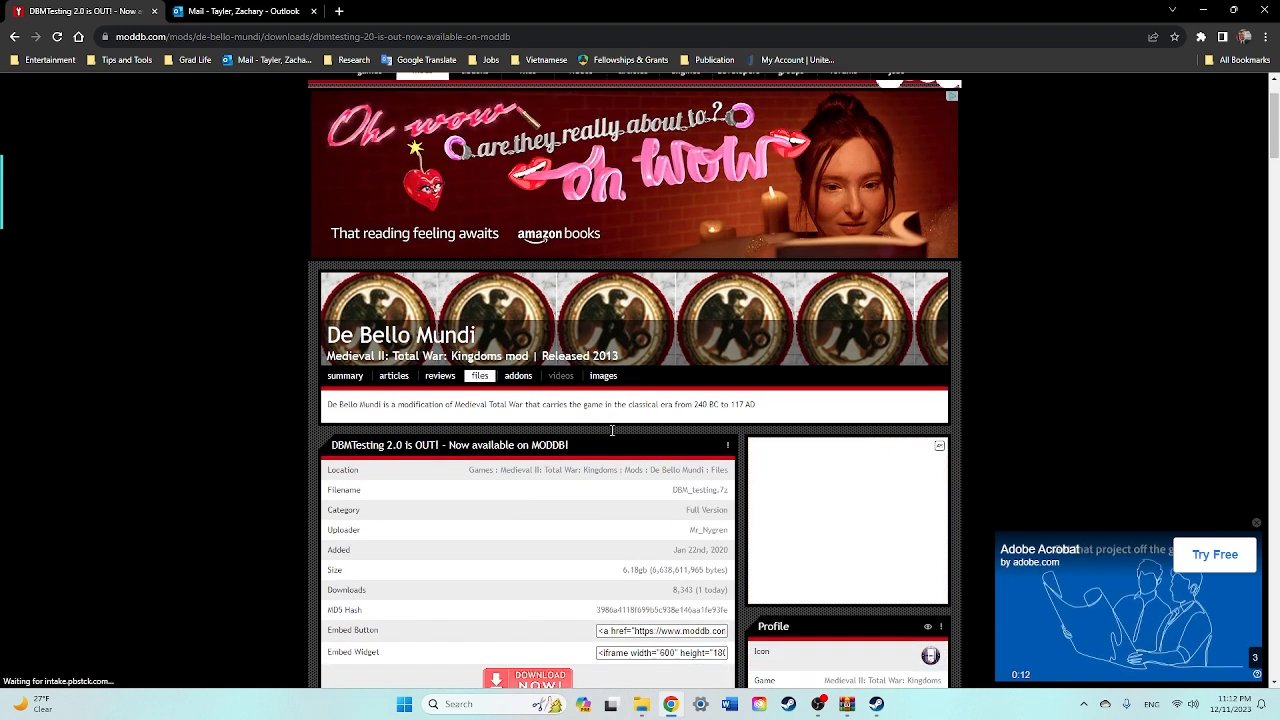
{"action": "scroll", "scroll_direction": "down", "scroll_amount": 3}
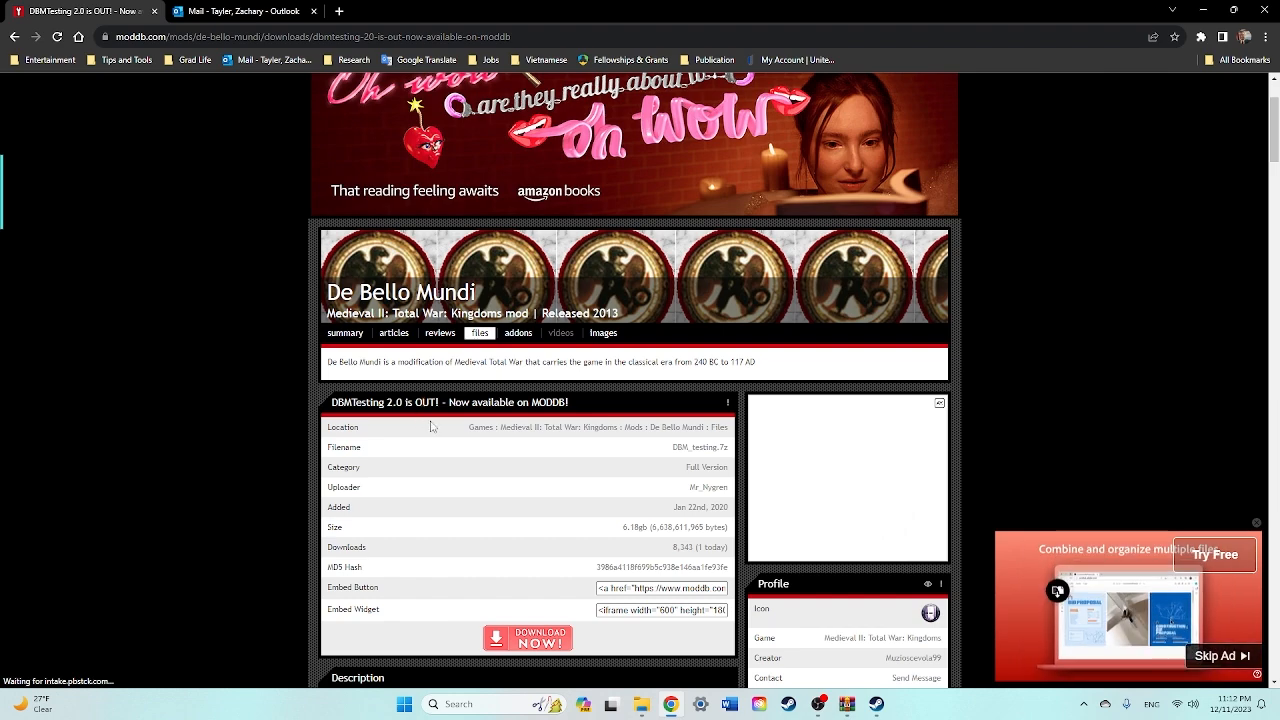
{"action": "scroll", "scroll_direction": "up", "scroll_amount": 3}
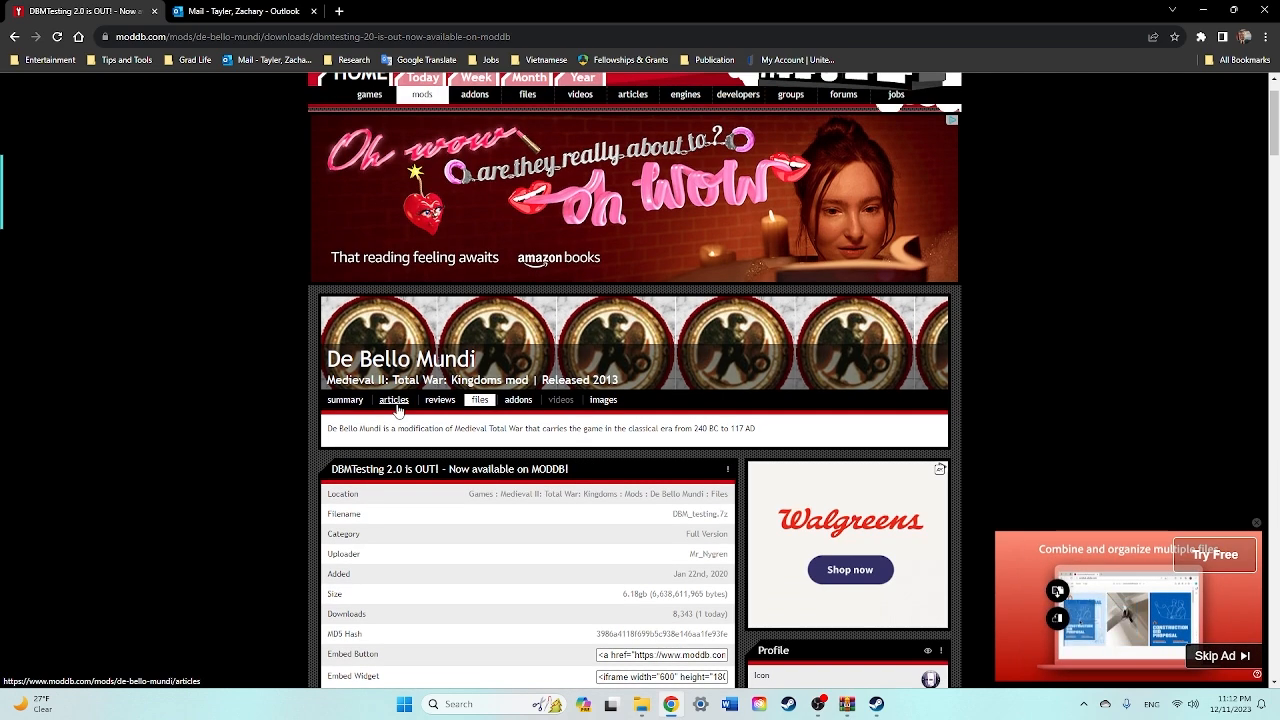
{"action": "scroll", "scroll_direction": "down", "scroll_amount": 3}
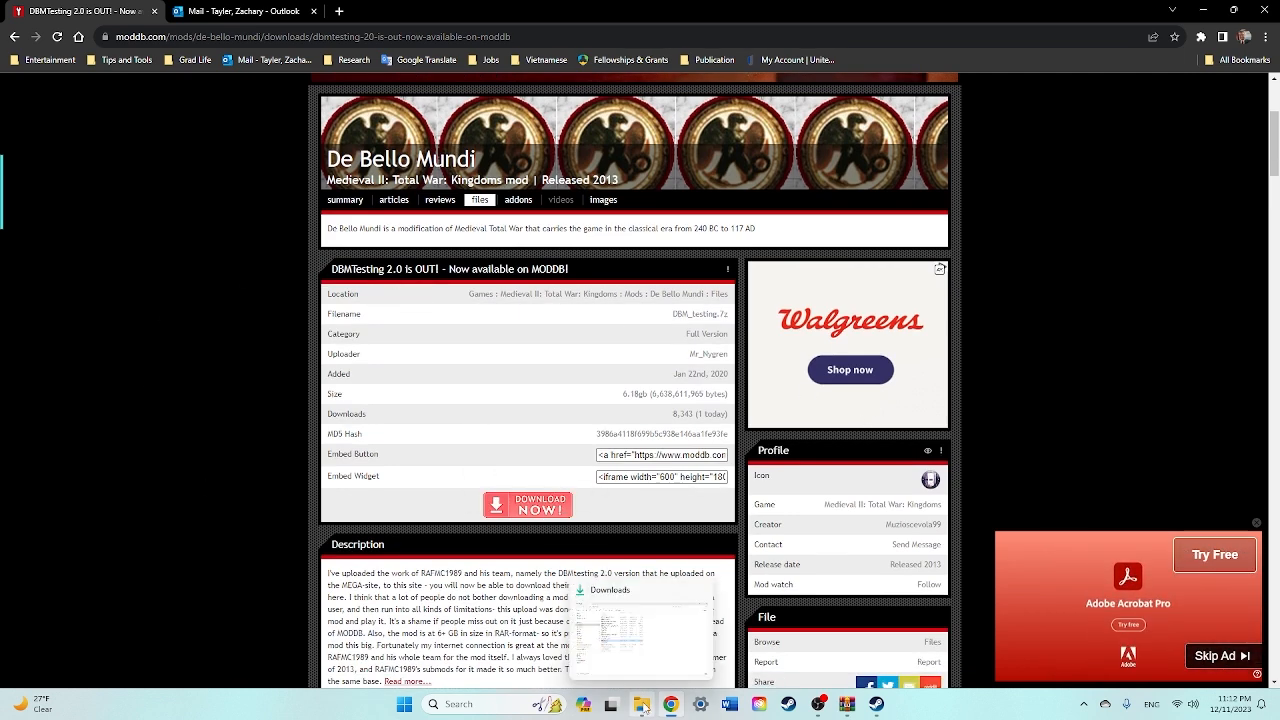
{"action": "left_click", "coordinate": [642, 704]}
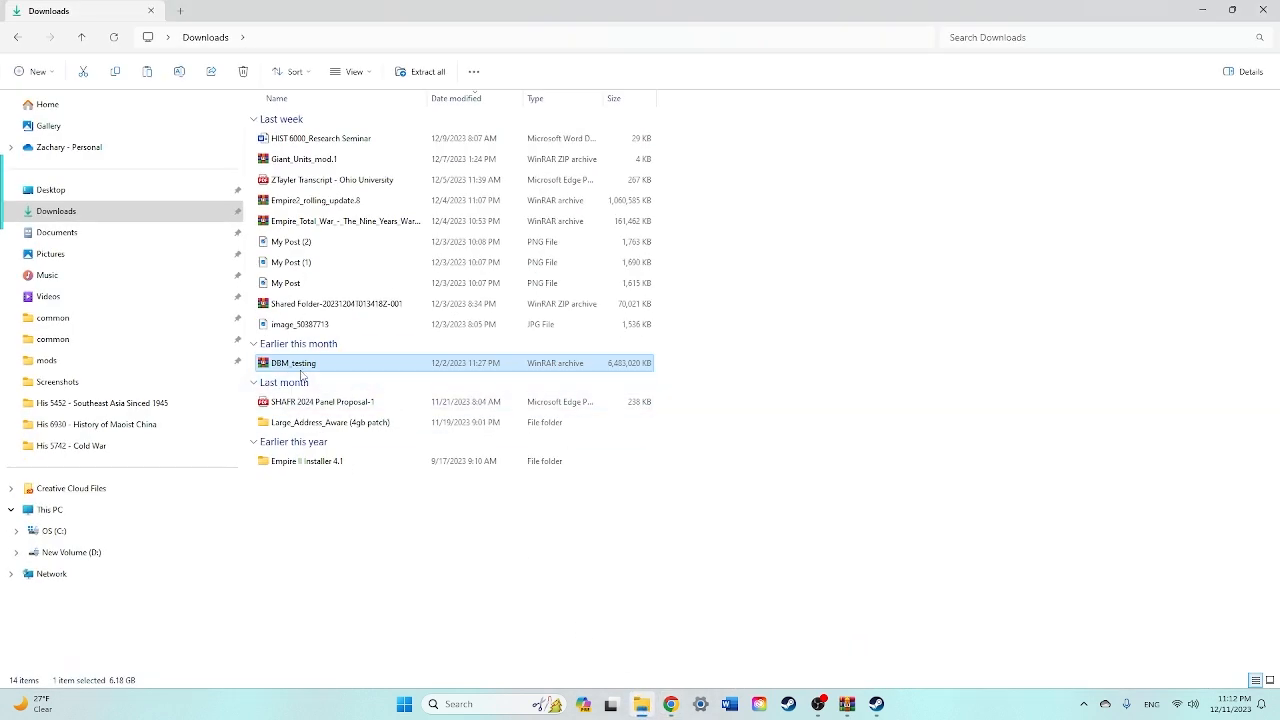
{"action": "mouse_move", "coordinate": [310, 364]}
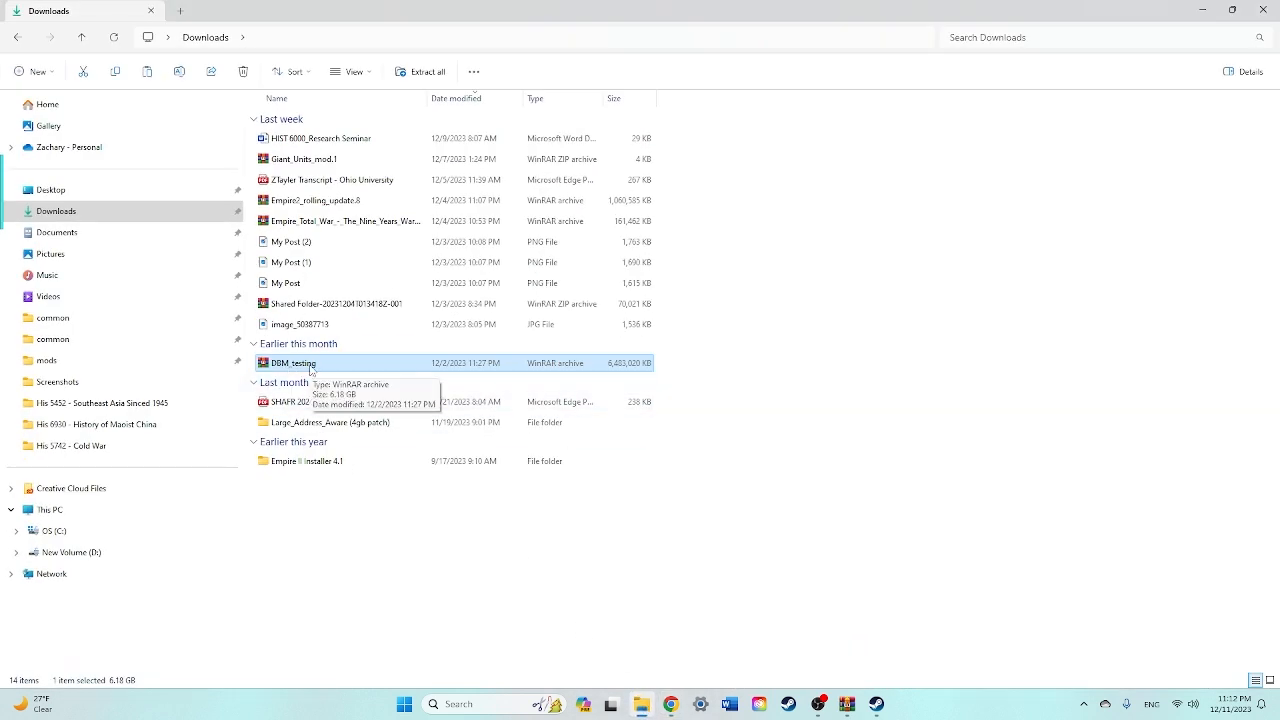
Open the DBM testing archive in WinRAR and start Extract To for the DBM folder.
{"action": "double_click", "coordinate": [292, 364]}
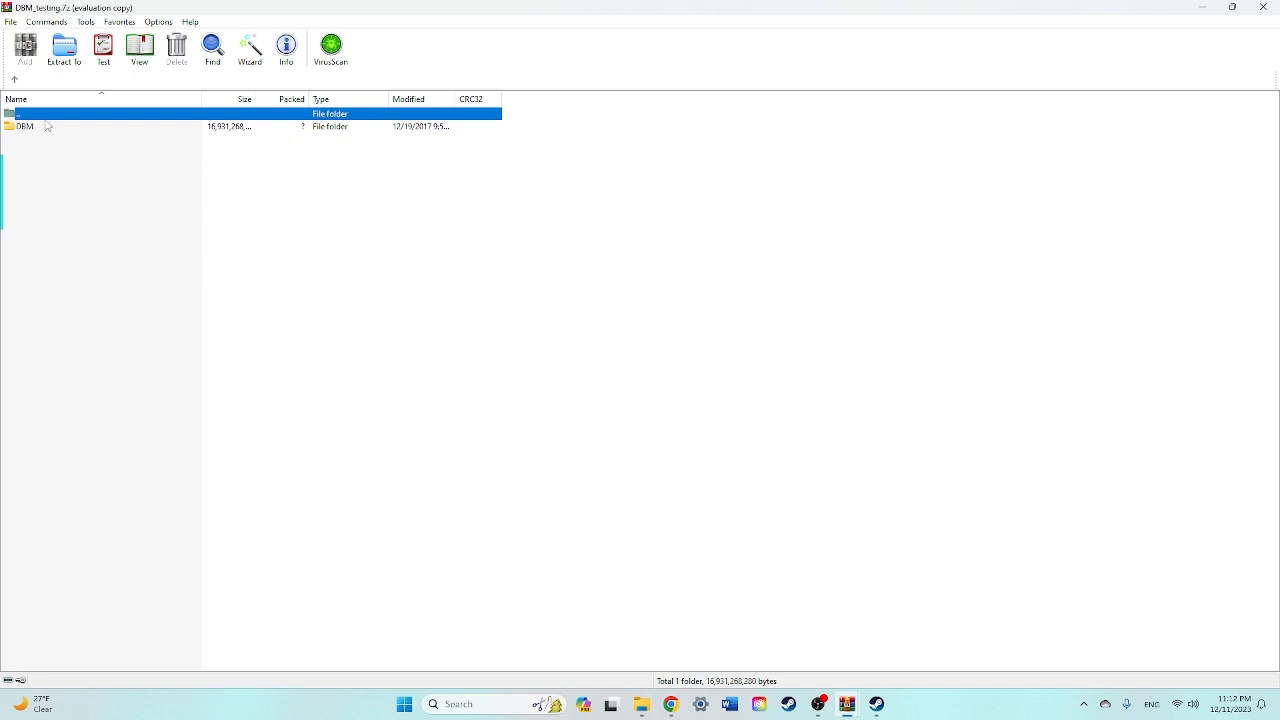
{"action": "double_click", "coordinate": [24, 126]}
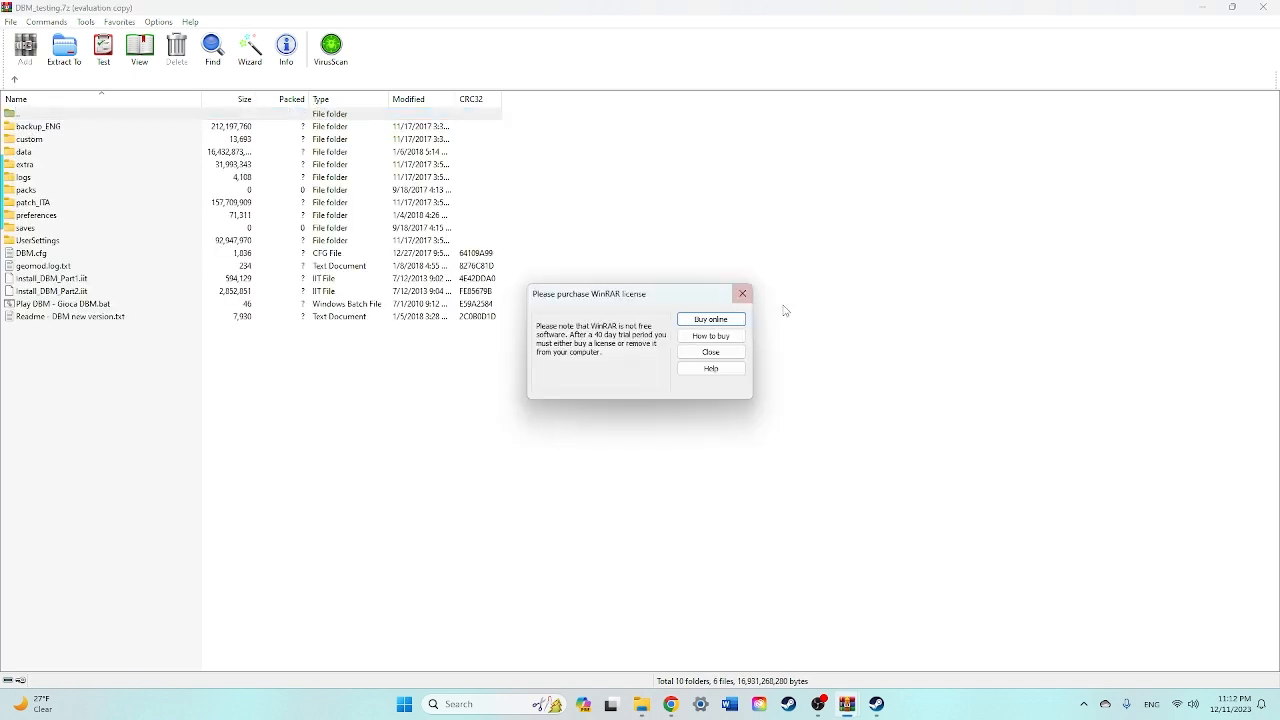
{"action": "left_click", "coordinate": [710, 352]}
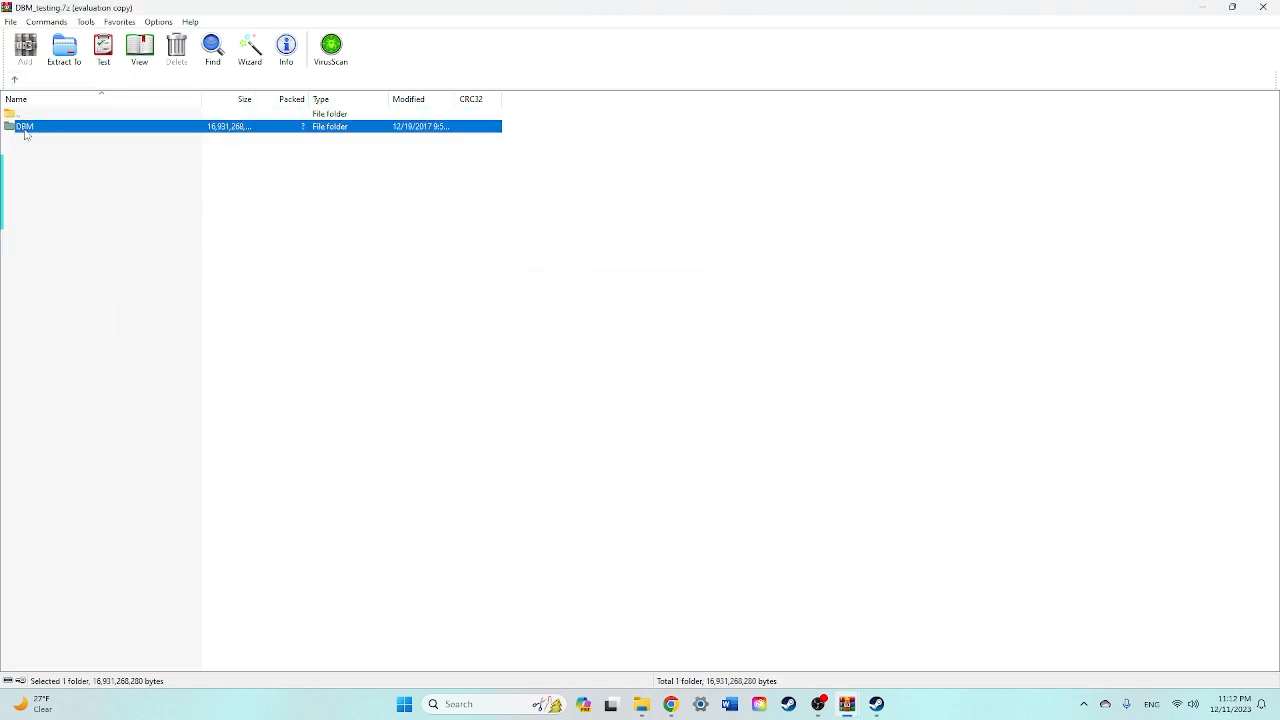
{"action": "left_click", "coordinate": [64, 50]}
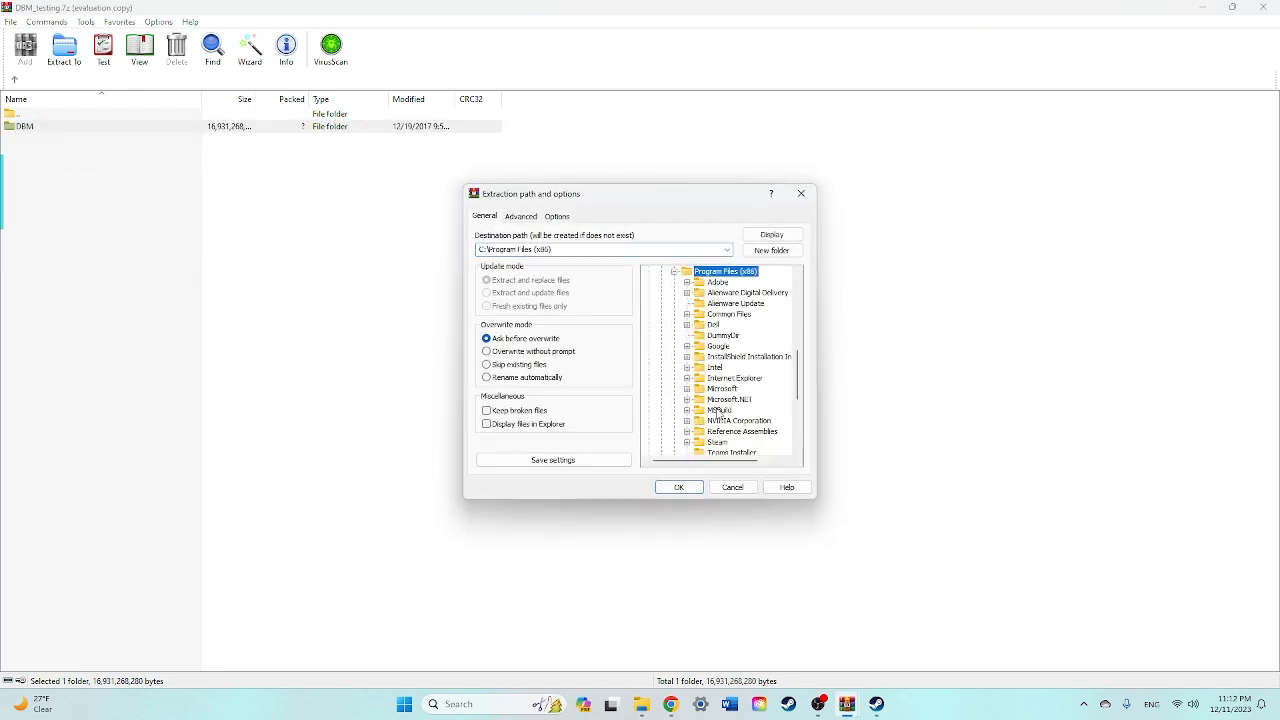
Choose Steam's steamapps\common\Medieval II Total War folder as the extraction destination.
{"action": "double_click", "coordinate": [718, 442]}
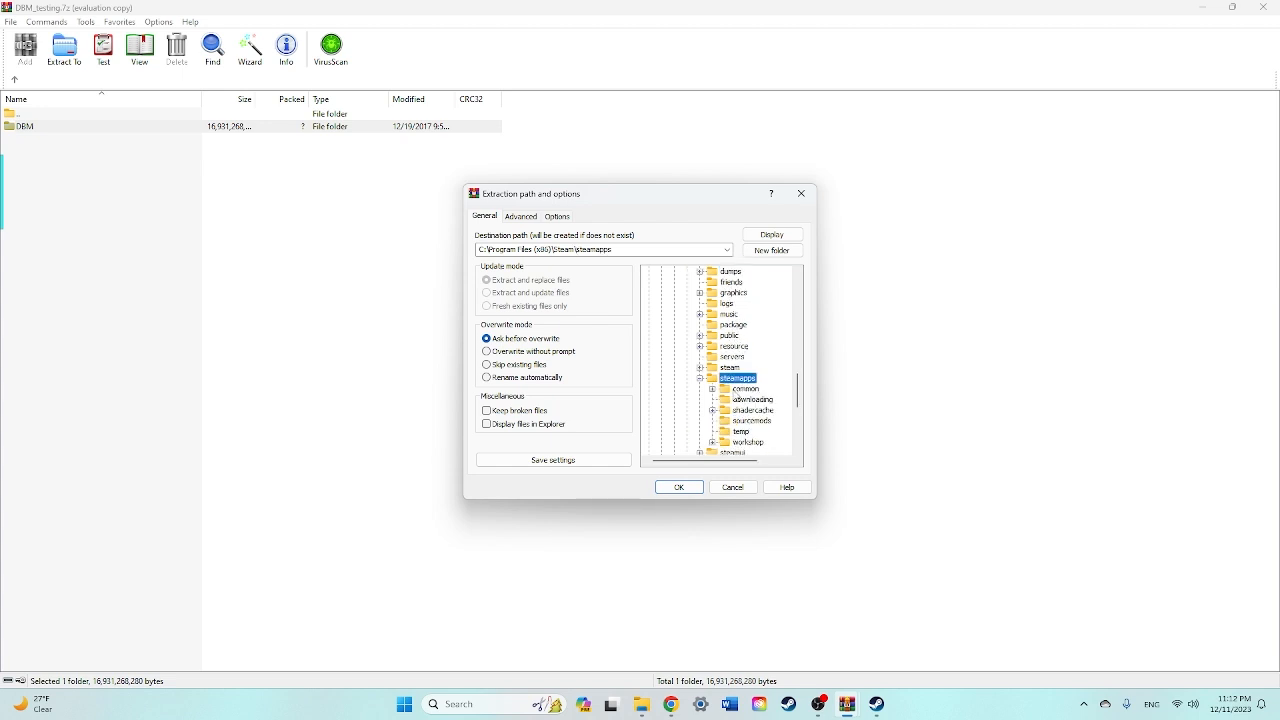
{"action": "left_click", "coordinate": [766, 312]}
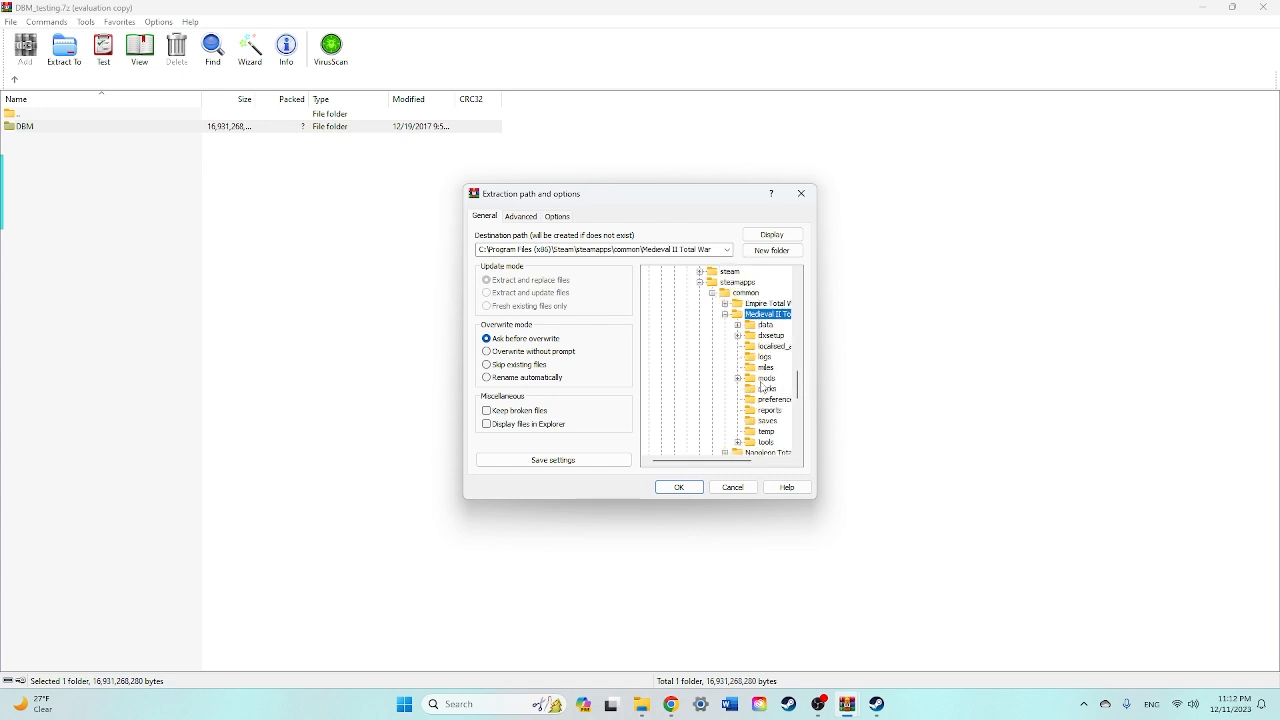
{"action": "left_click", "coordinate": [678, 488]}
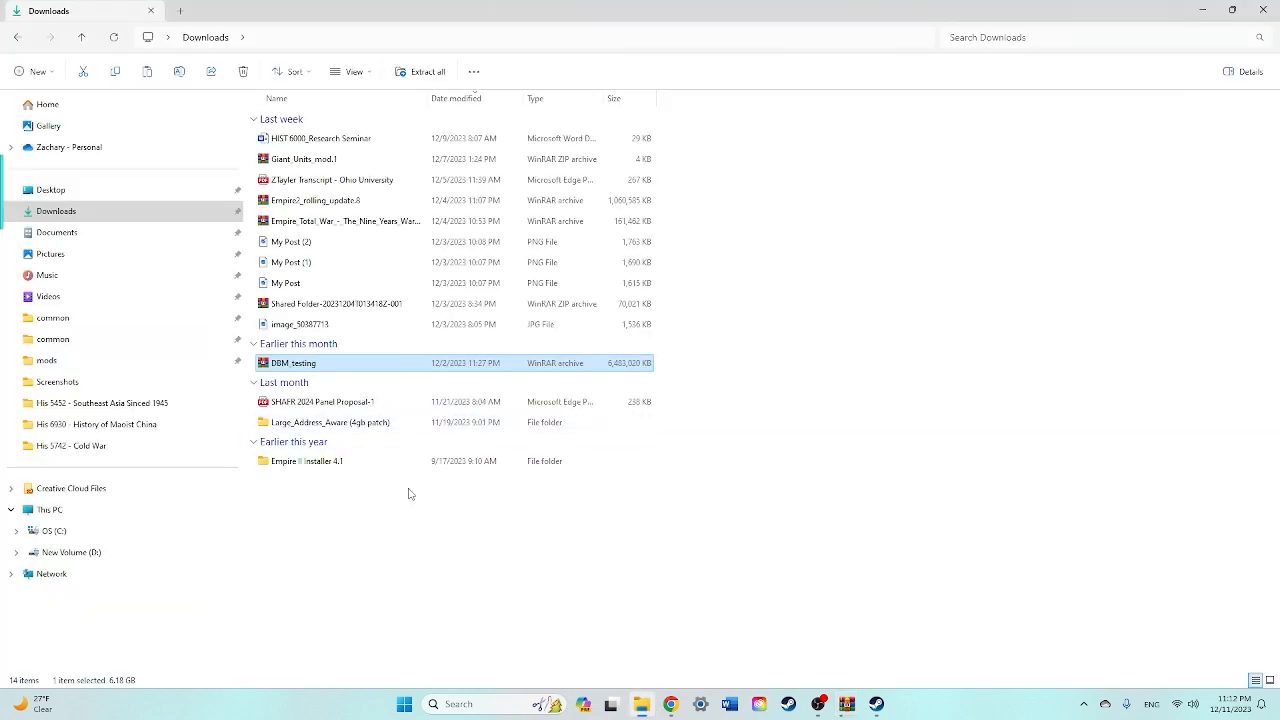
{"action": "mouse_move", "coordinate": [376, 492]}
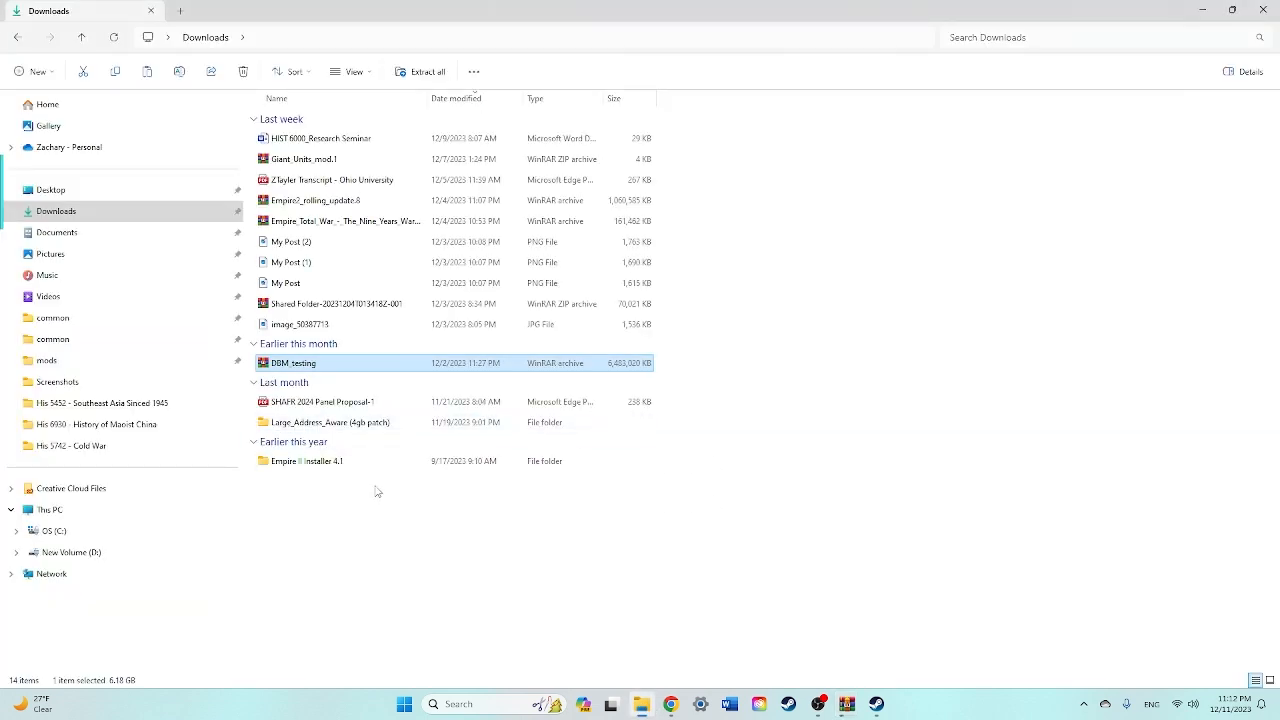
{"action": "mouse_move", "coordinate": [56, 252]}
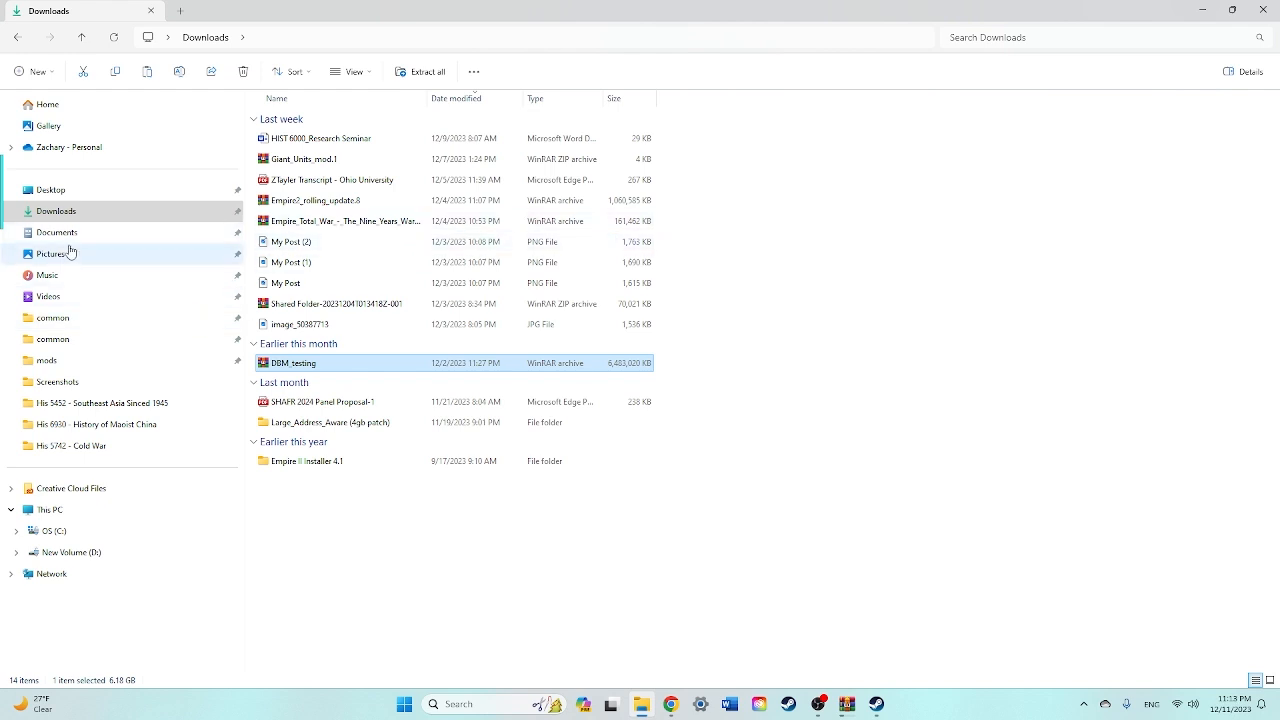
{"action": "mouse_move", "coordinate": [52, 340]}
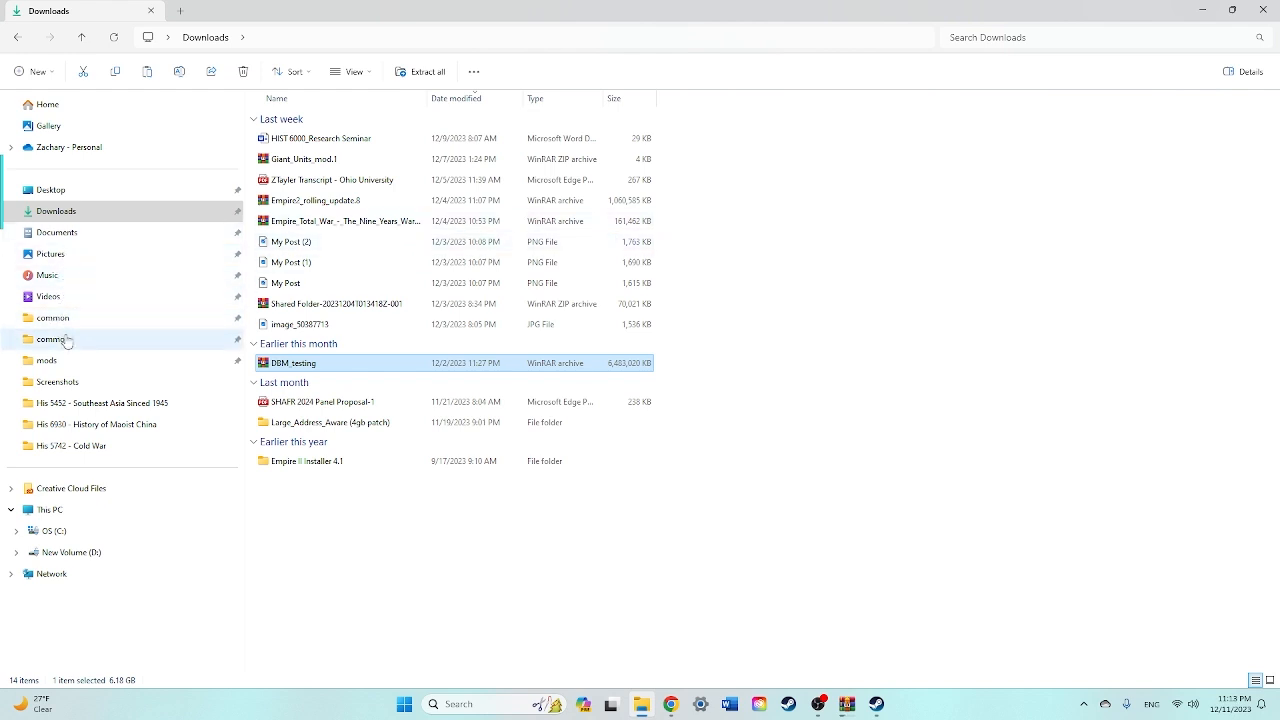
Browse into the Medieval II Total War folder and check the medieval2 application's options.
{"action": "double_click", "coordinate": [52, 340]}
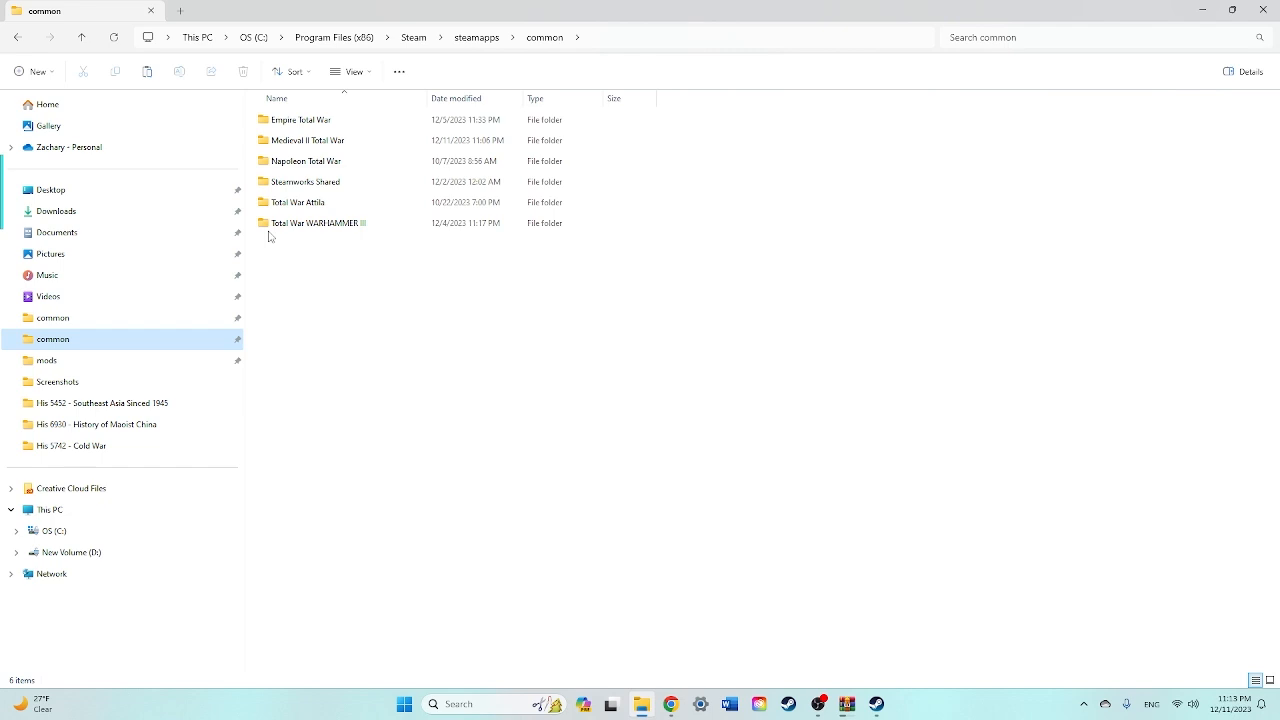
{"action": "double_click", "coordinate": [308, 140]}
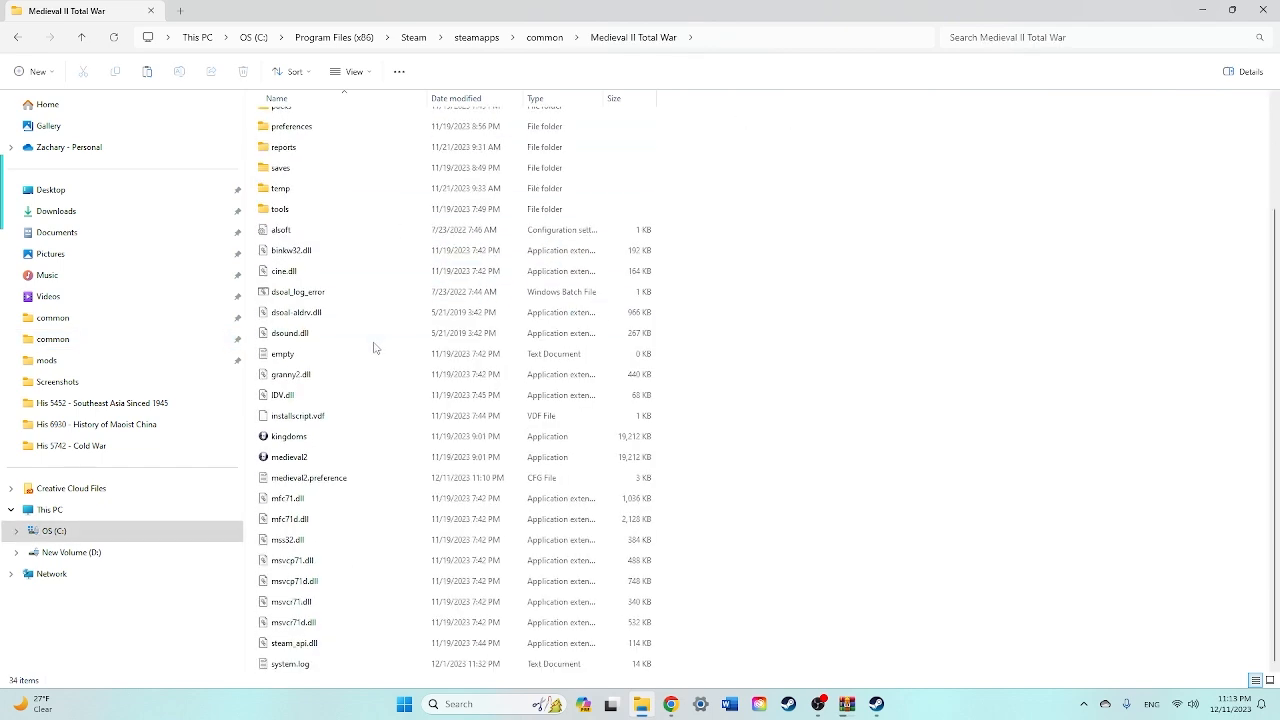
{"action": "mouse_move", "coordinate": [342, 414]}
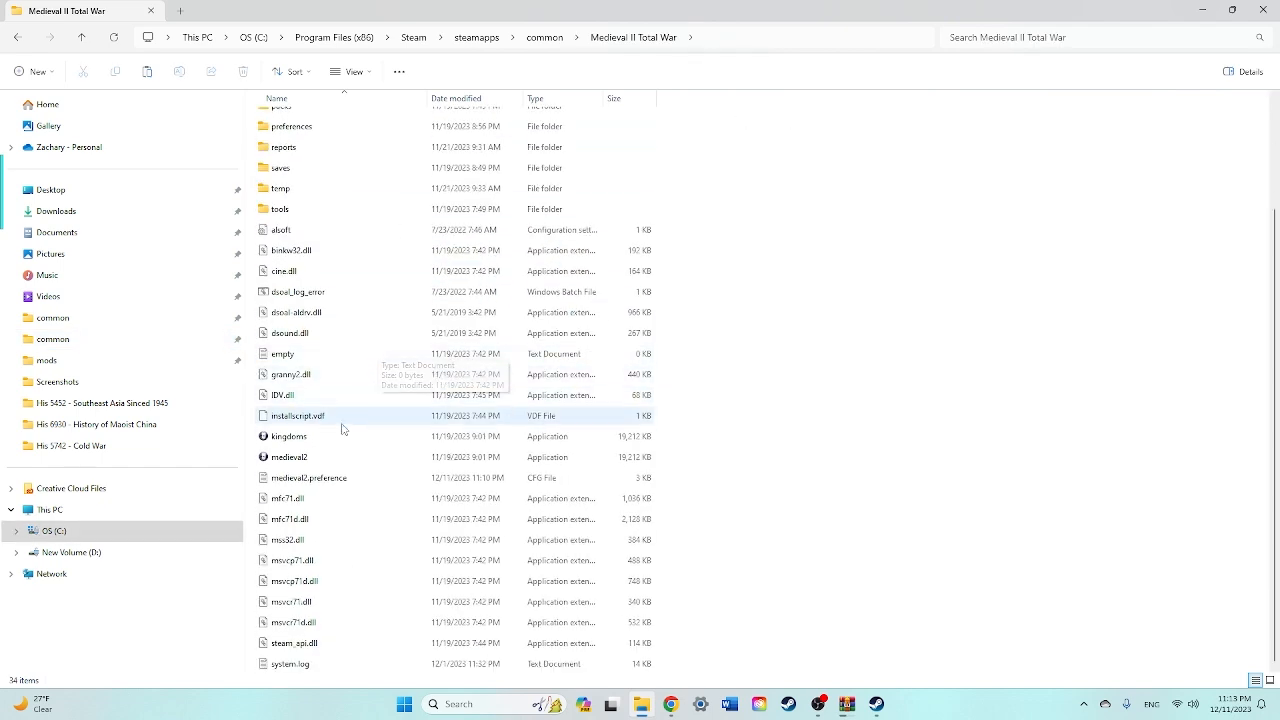
{"action": "mouse_move", "coordinate": [304, 452]}
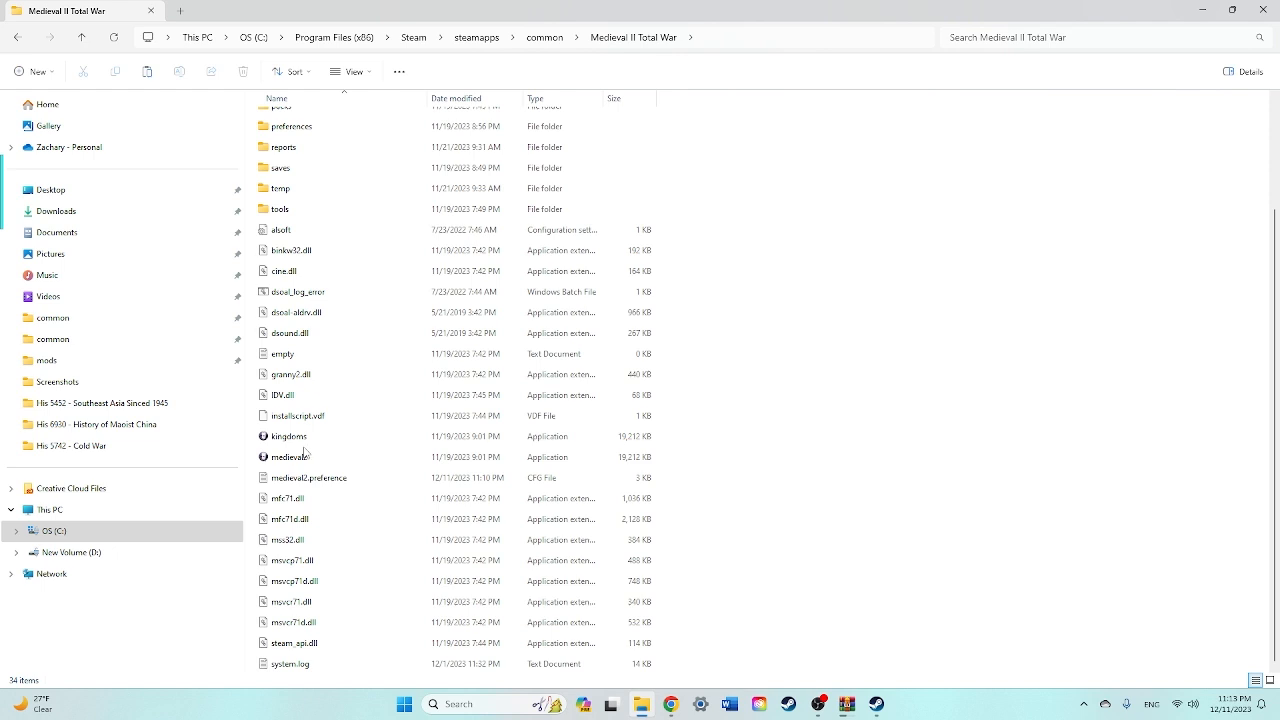
{"action": "right_click", "coordinate": [288, 456]}
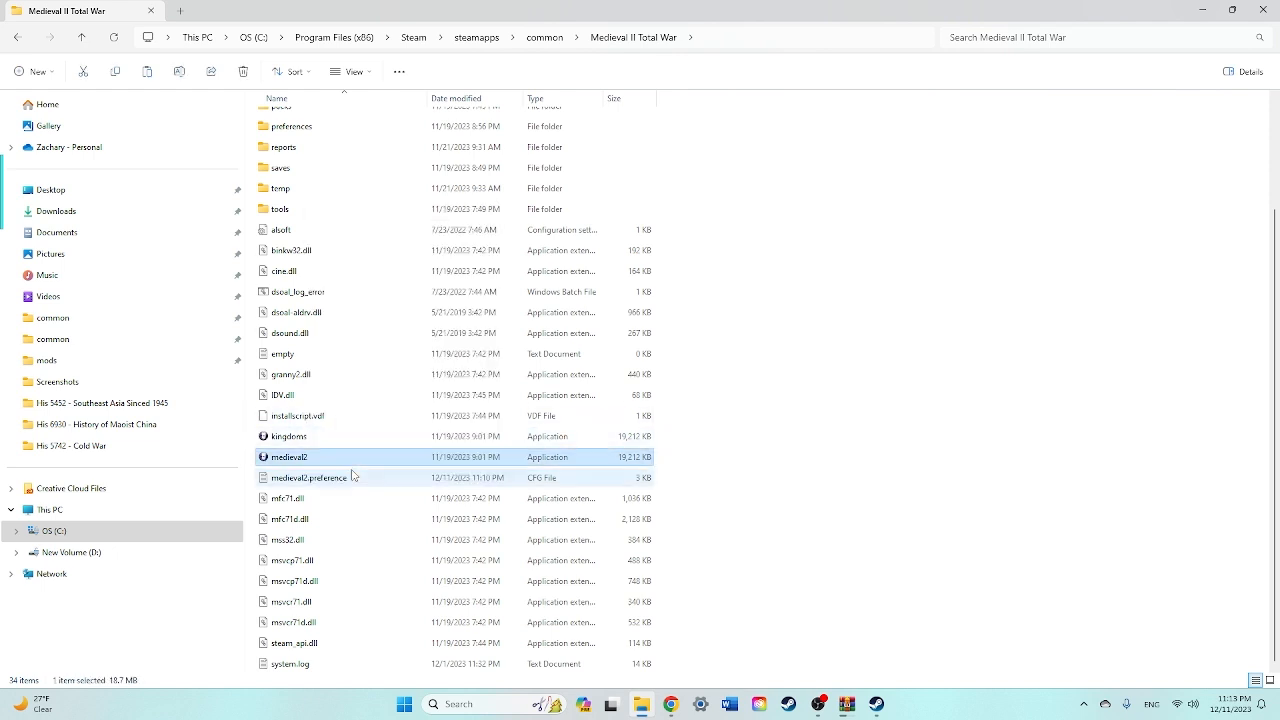
{"action": "left_click", "coordinate": [544, 36]}
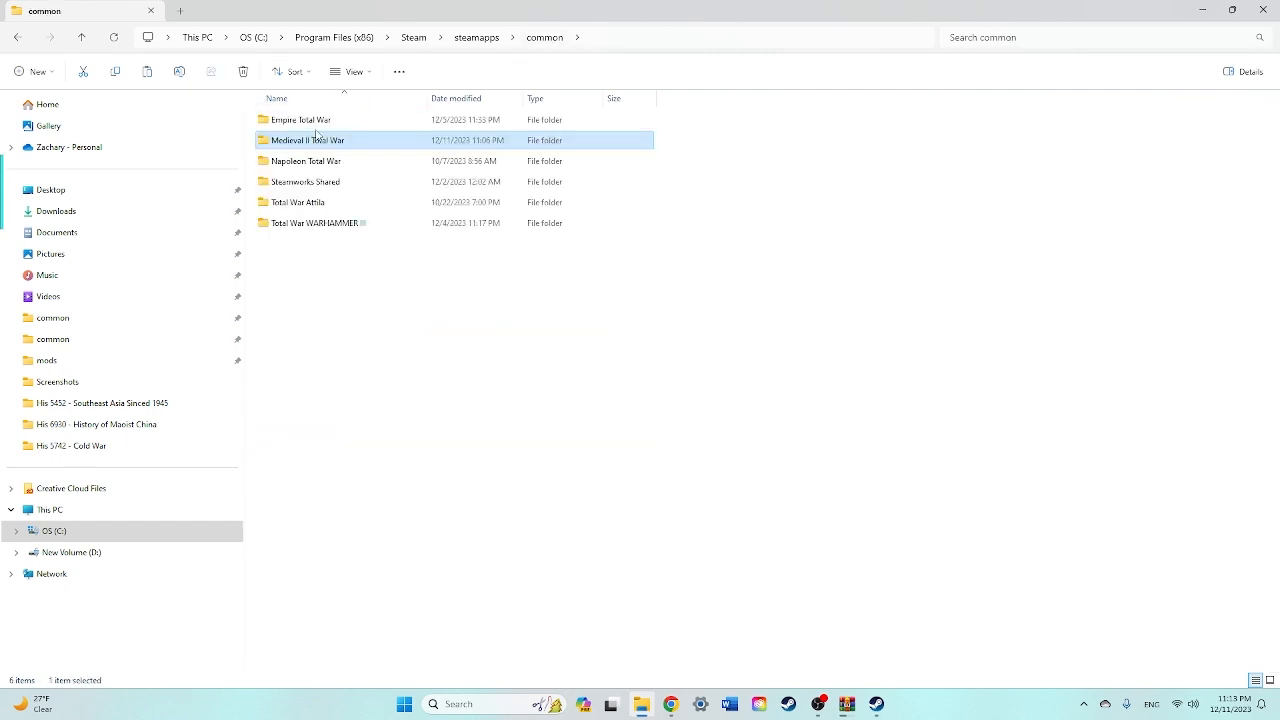
{"action": "mouse_move", "coordinate": [304, 144]}
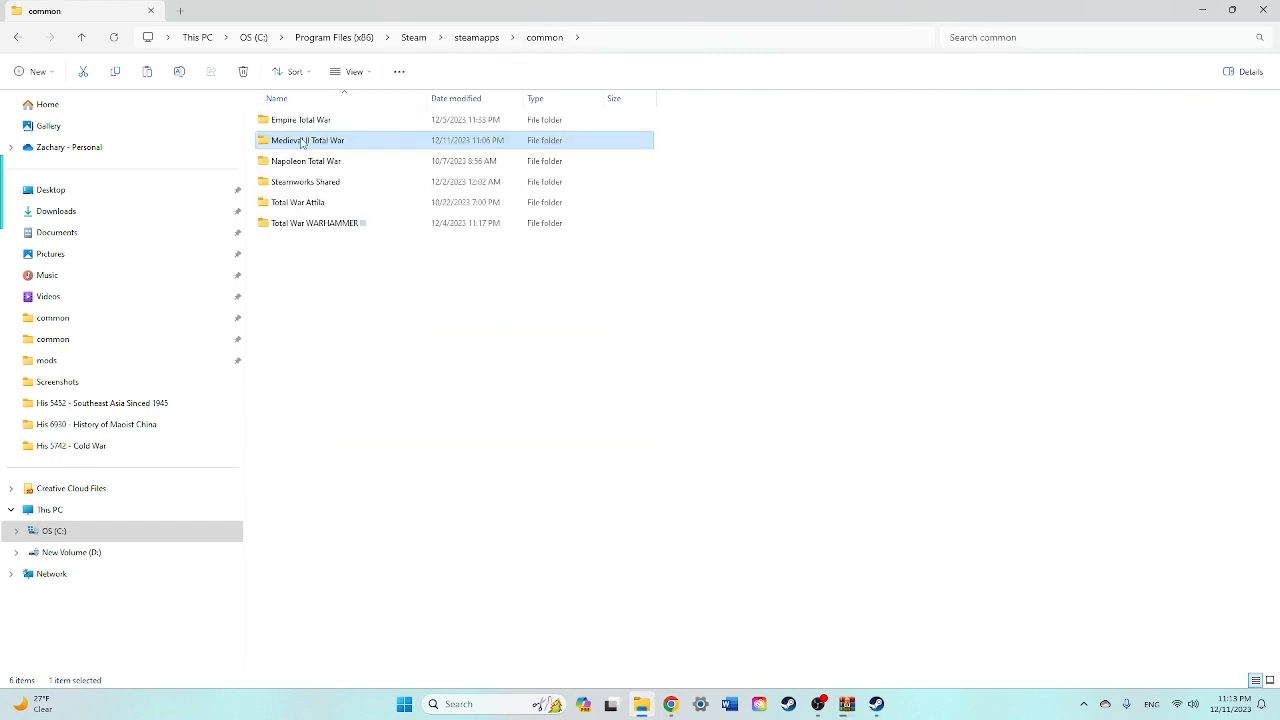
Return to the Medieval II Total War folder and open its mods folder.
{"action": "double_click", "coordinate": [308, 140]}
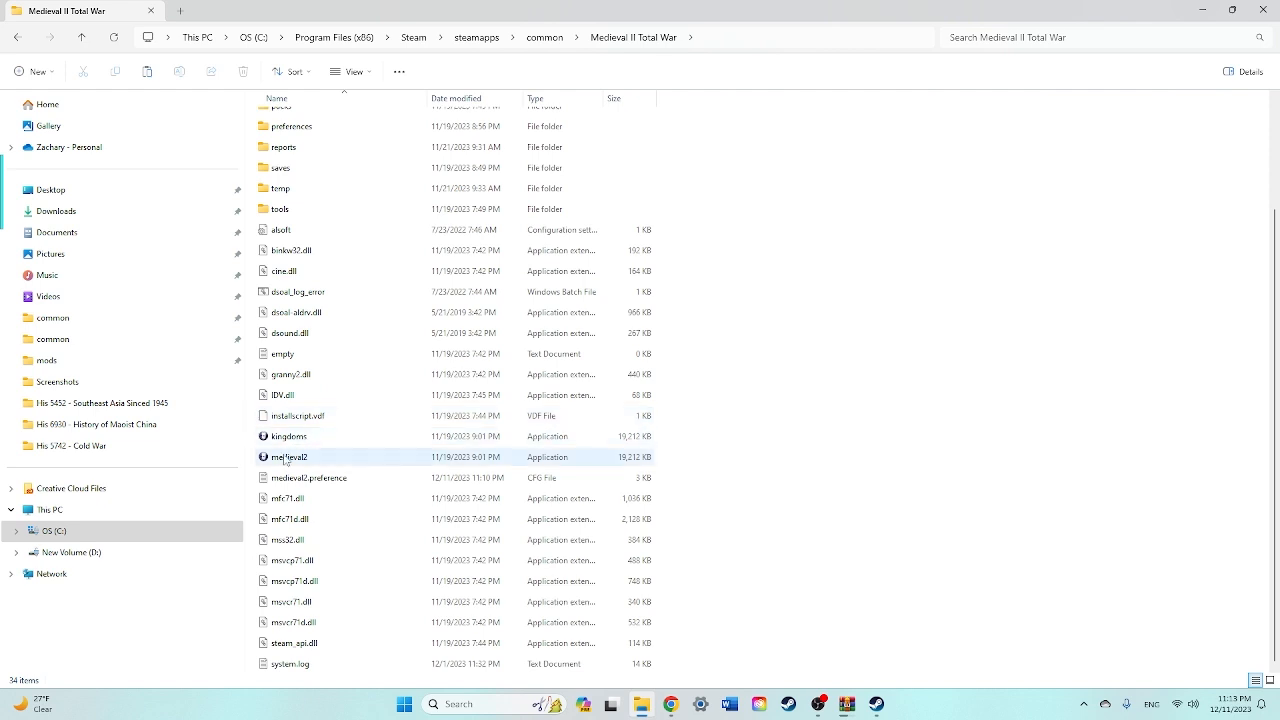
{"action": "left_click", "coordinate": [290, 436]}
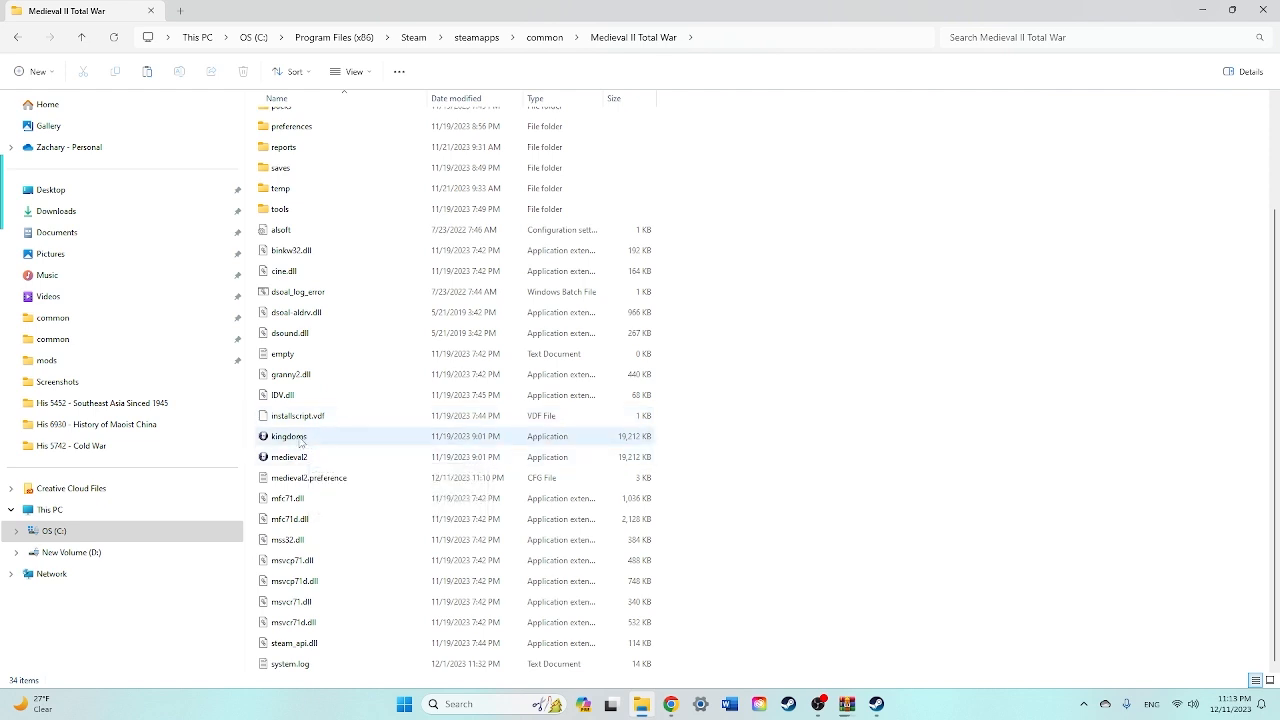
{"action": "scroll", "scroll_direction": "up", "scroll_amount": 3}
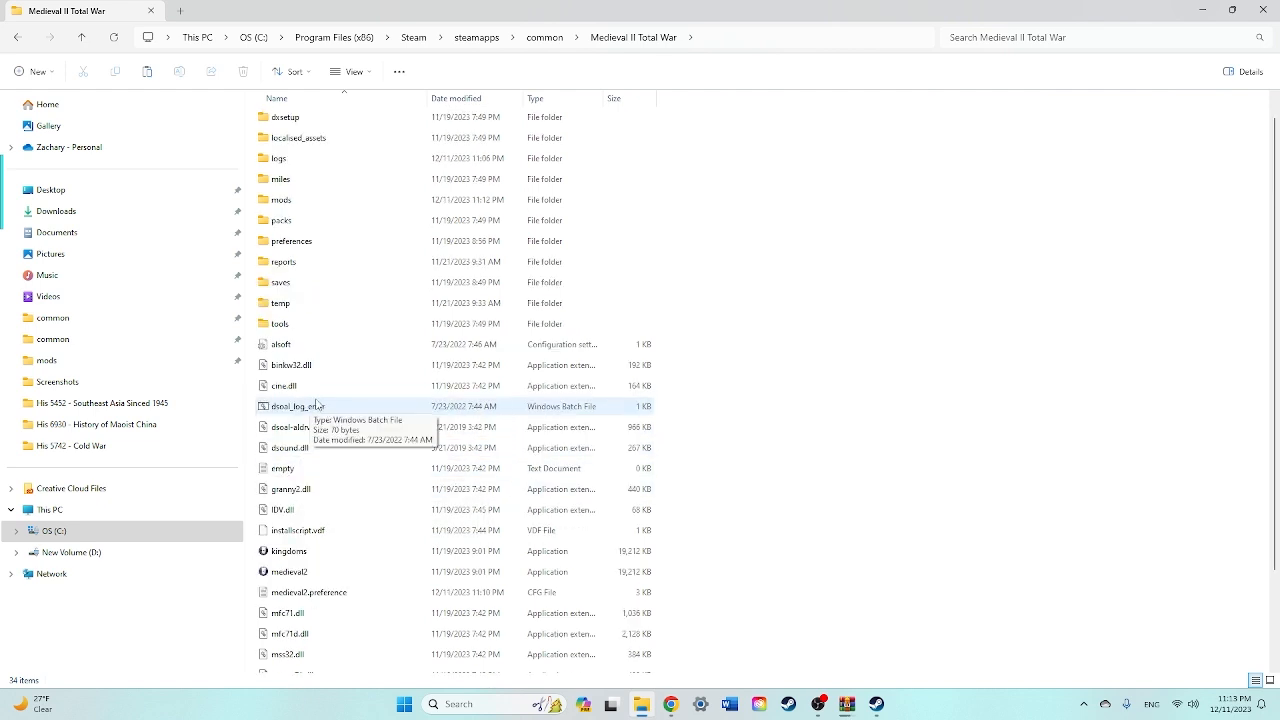
{"action": "double_click", "coordinate": [280, 200]}
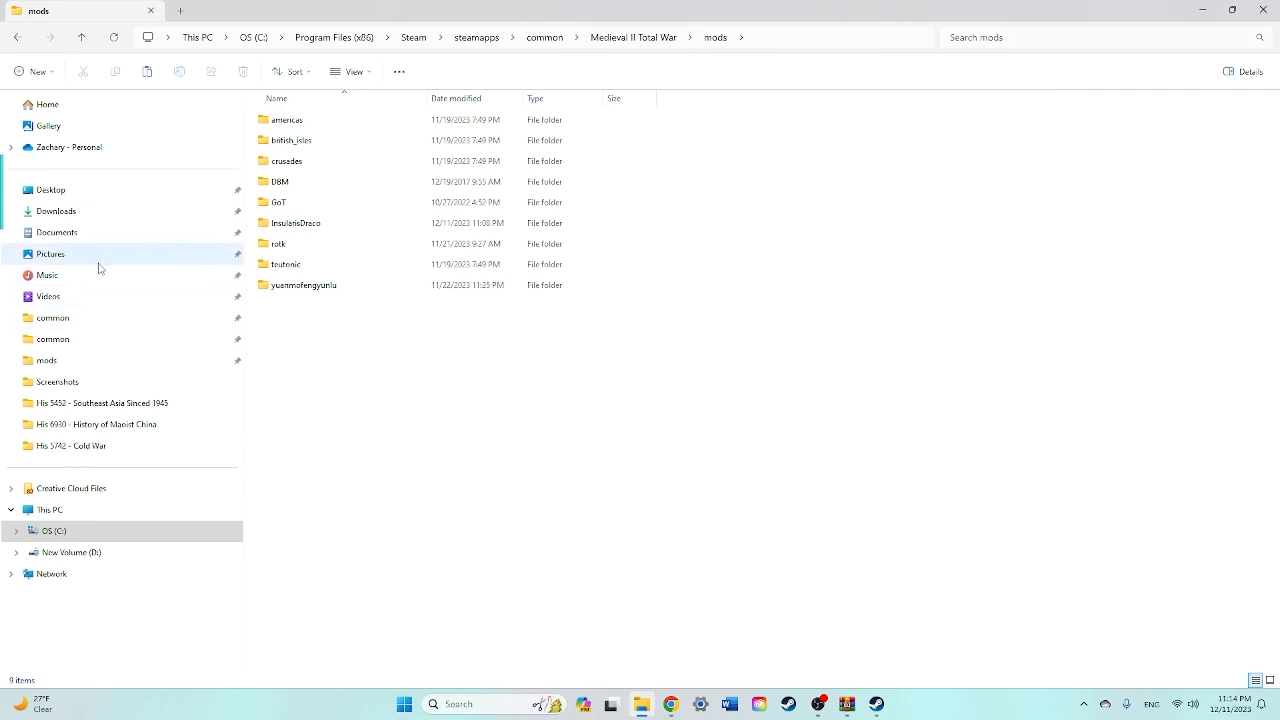
Open mods\DBM and run the Play DBM batch file to launch De Bello Mundi.
{"action": "left_click", "coordinate": [632, 36]}
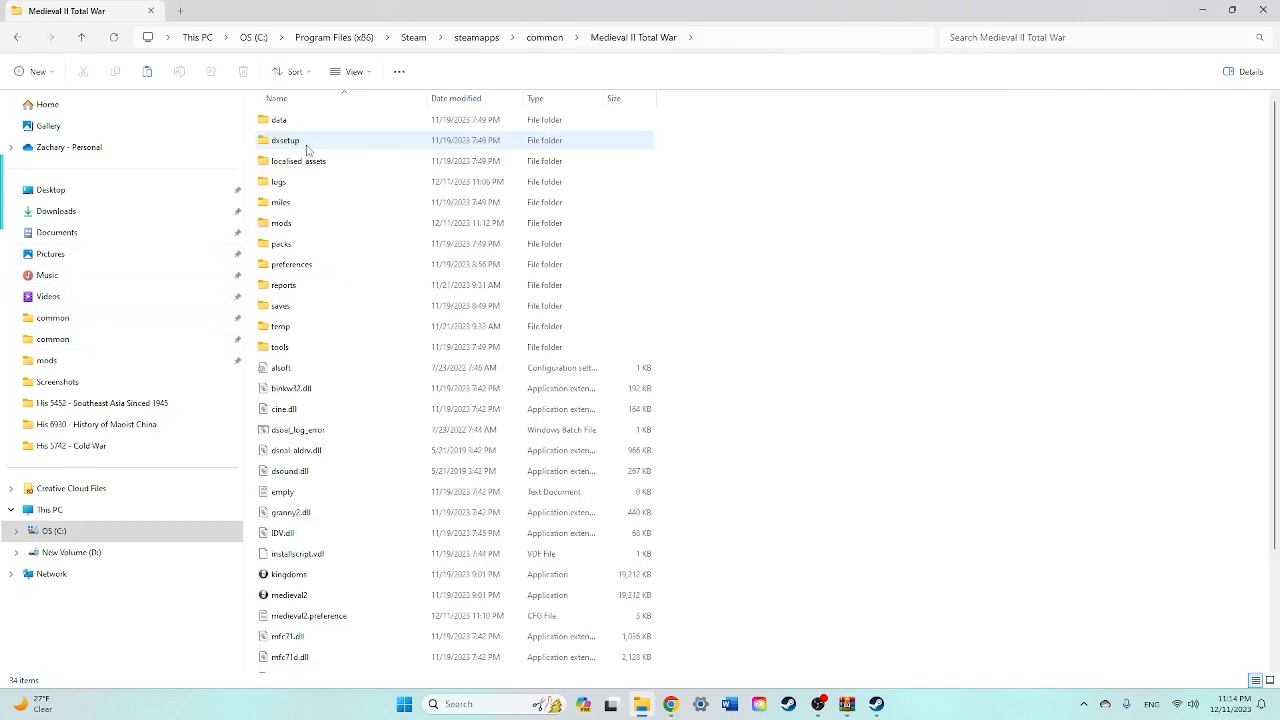
{"action": "double_click", "coordinate": [278, 222]}
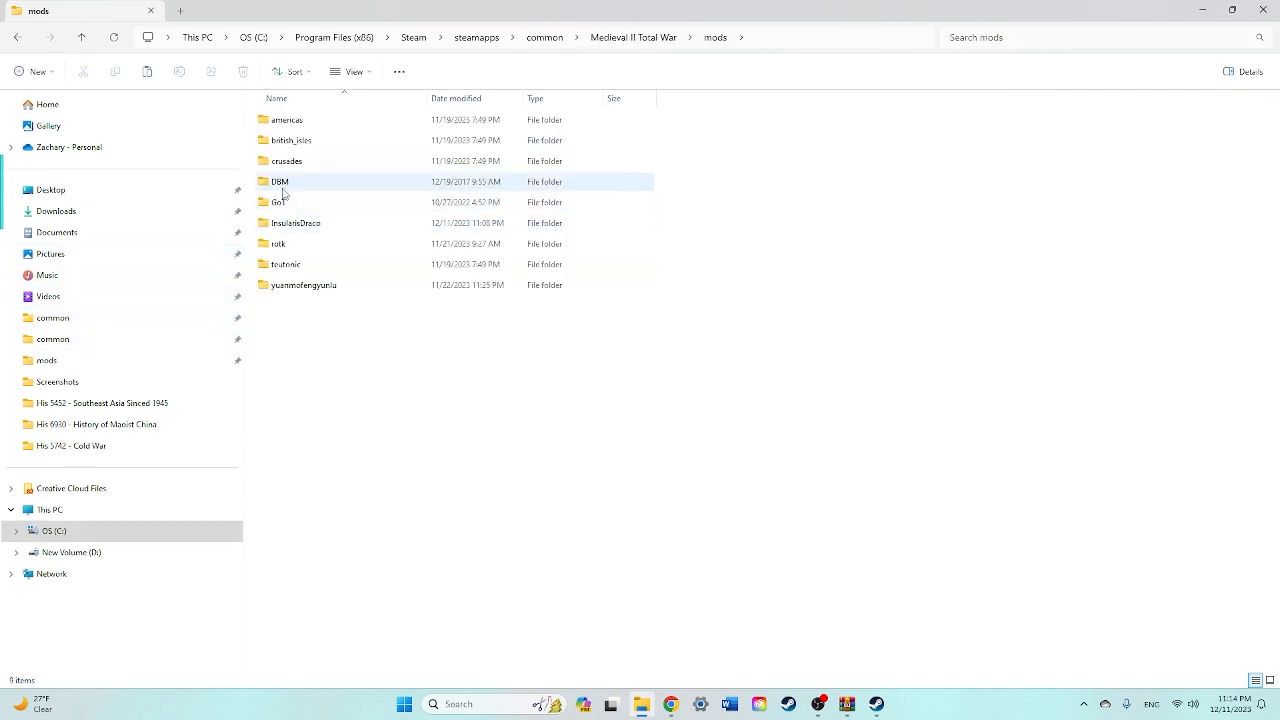
{"action": "double_click", "coordinate": [280, 180]}
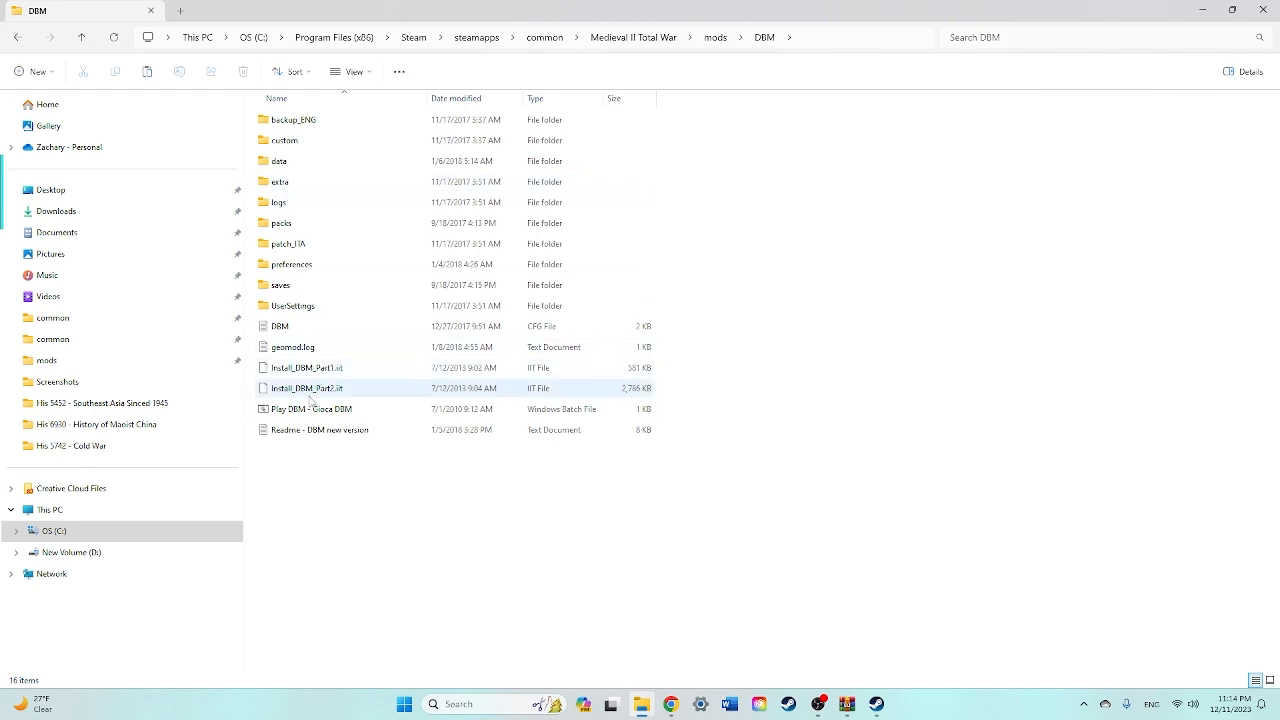
{"action": "mouse_move", "coordinate": [320, 408]}
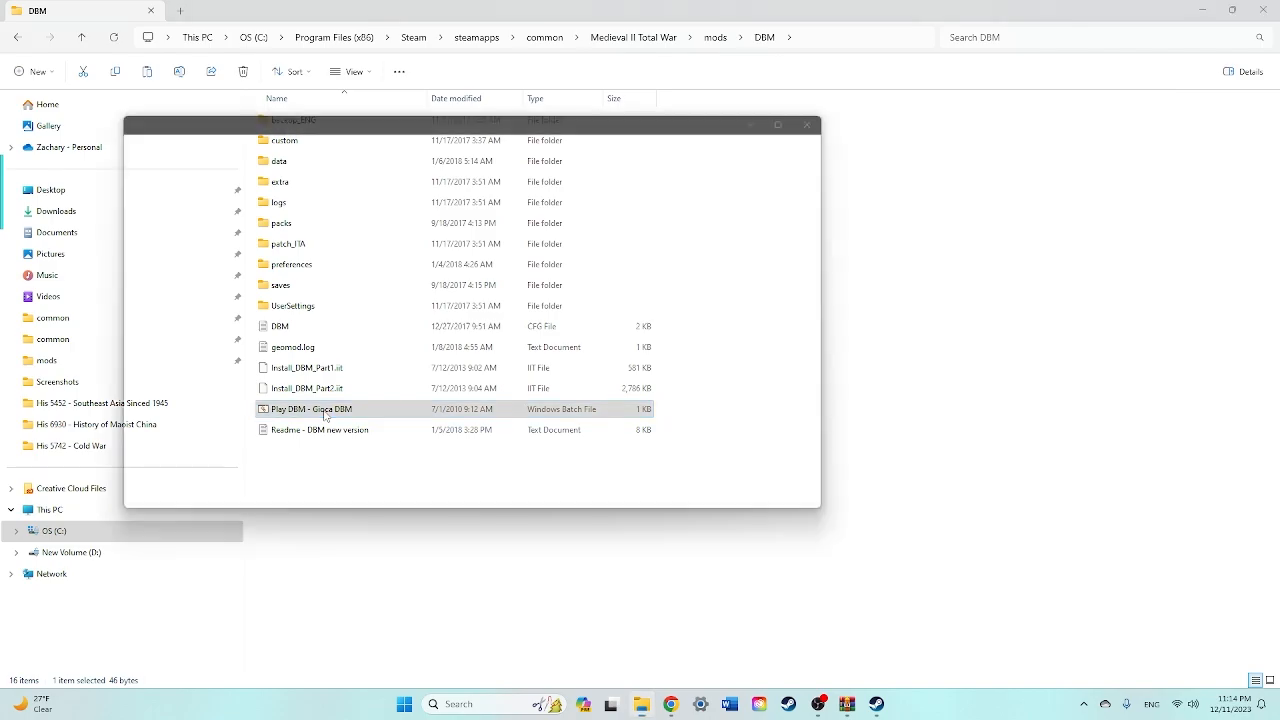
{"action": "double_click", "coordinate": [314, 408]}
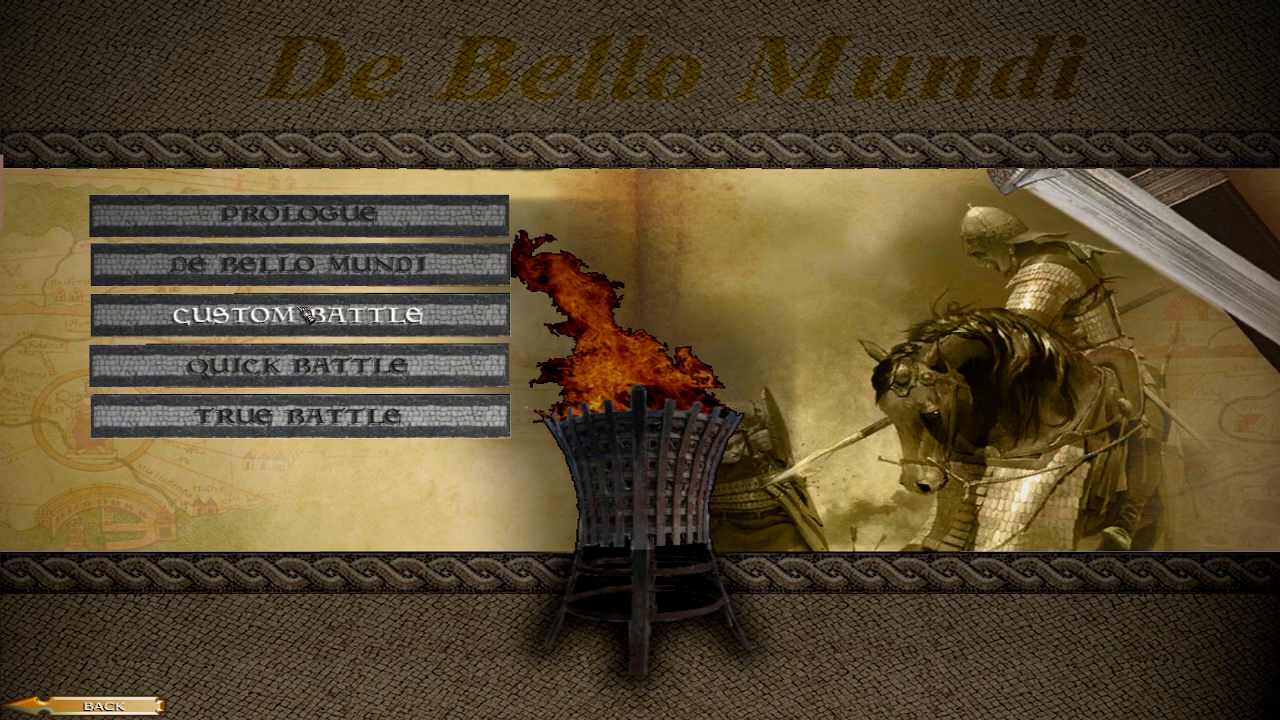
Choose the De Bello Mundi campaign and start it as the Ptolemaioi (Egyptians).
{"action": "left_click", "coordinate": [296, 264]}
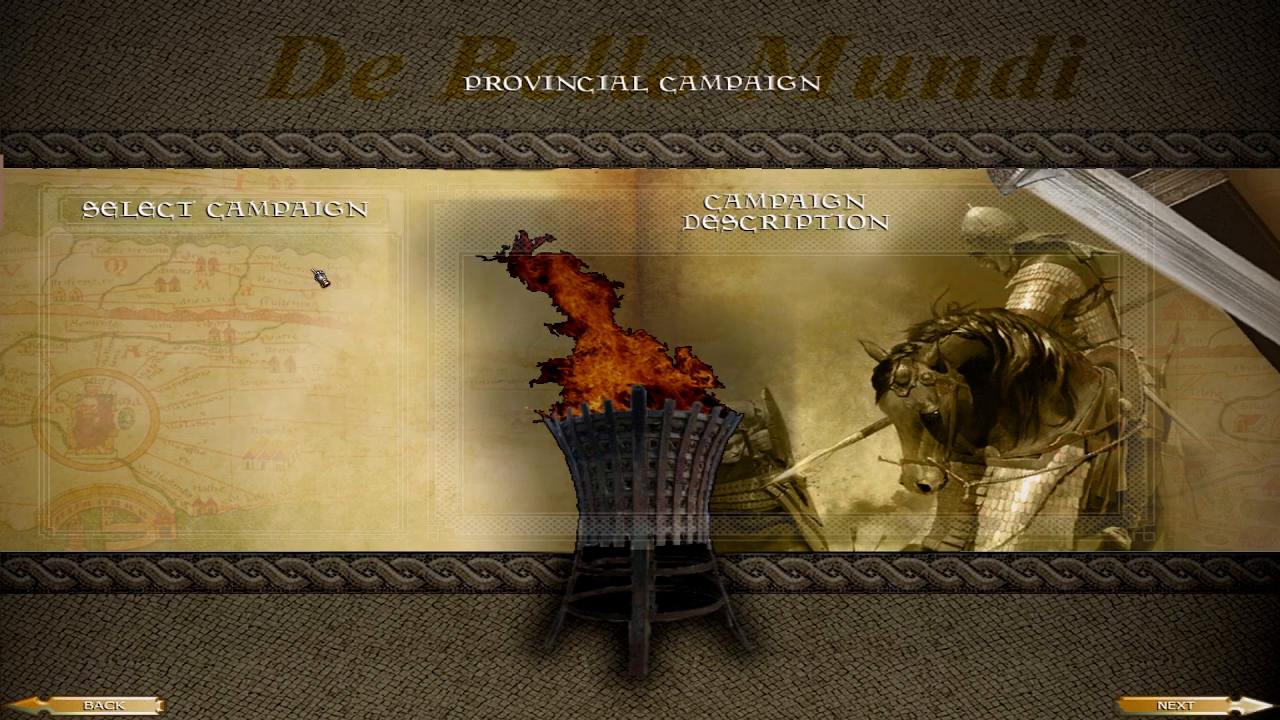
{"action": "mouse_move", "coordinate": [940, 352]}
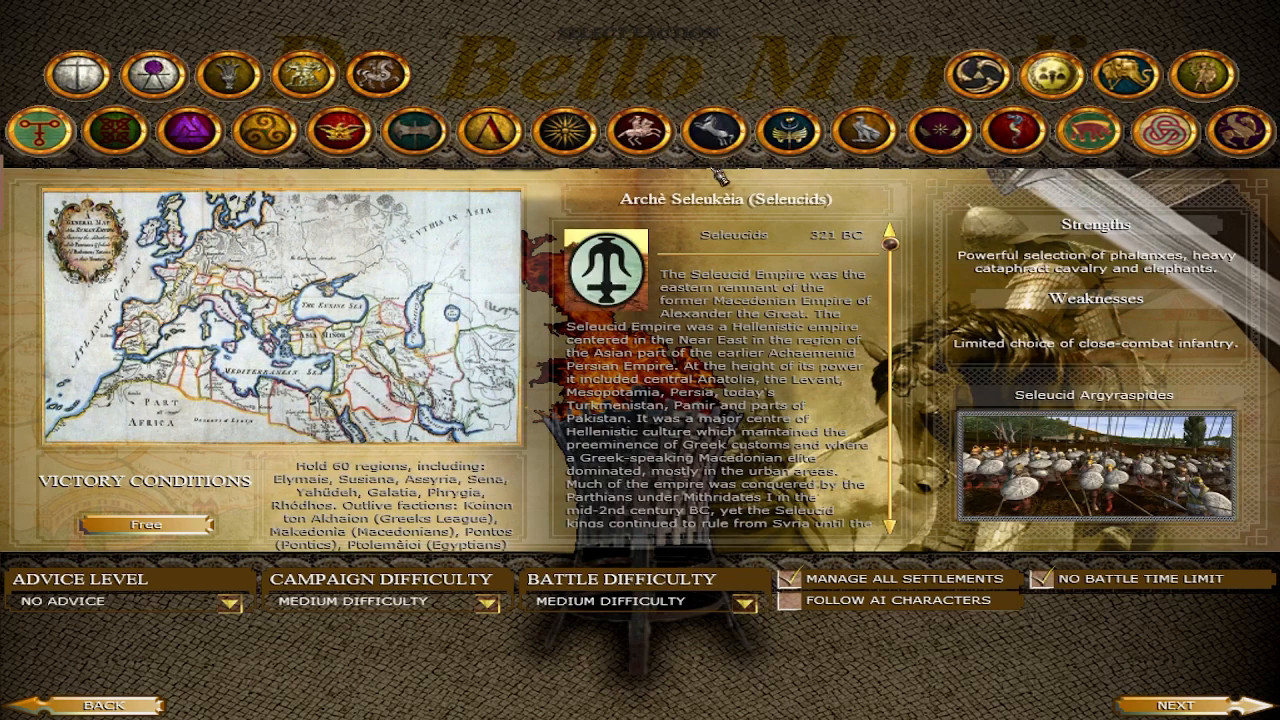
{"action": "mouse_move", "coordinate": [864, 132]}
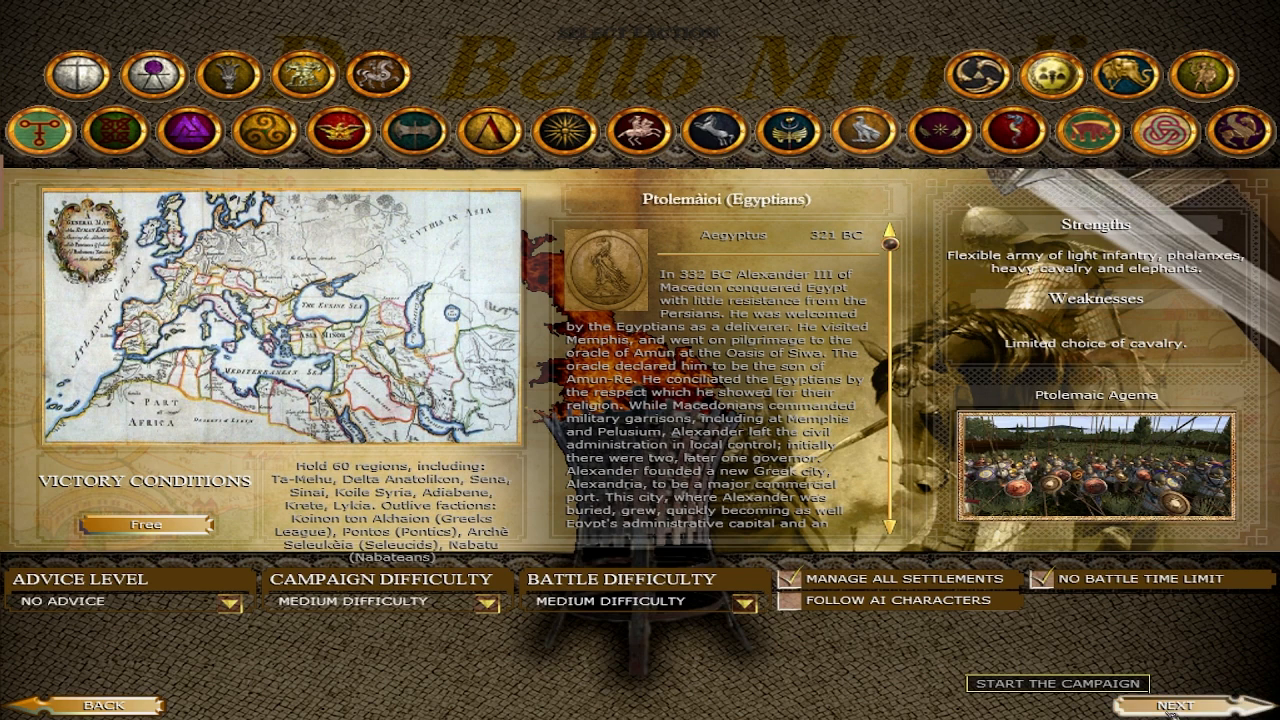
{"action": "left_click", "coordinate": [1056, 684]}
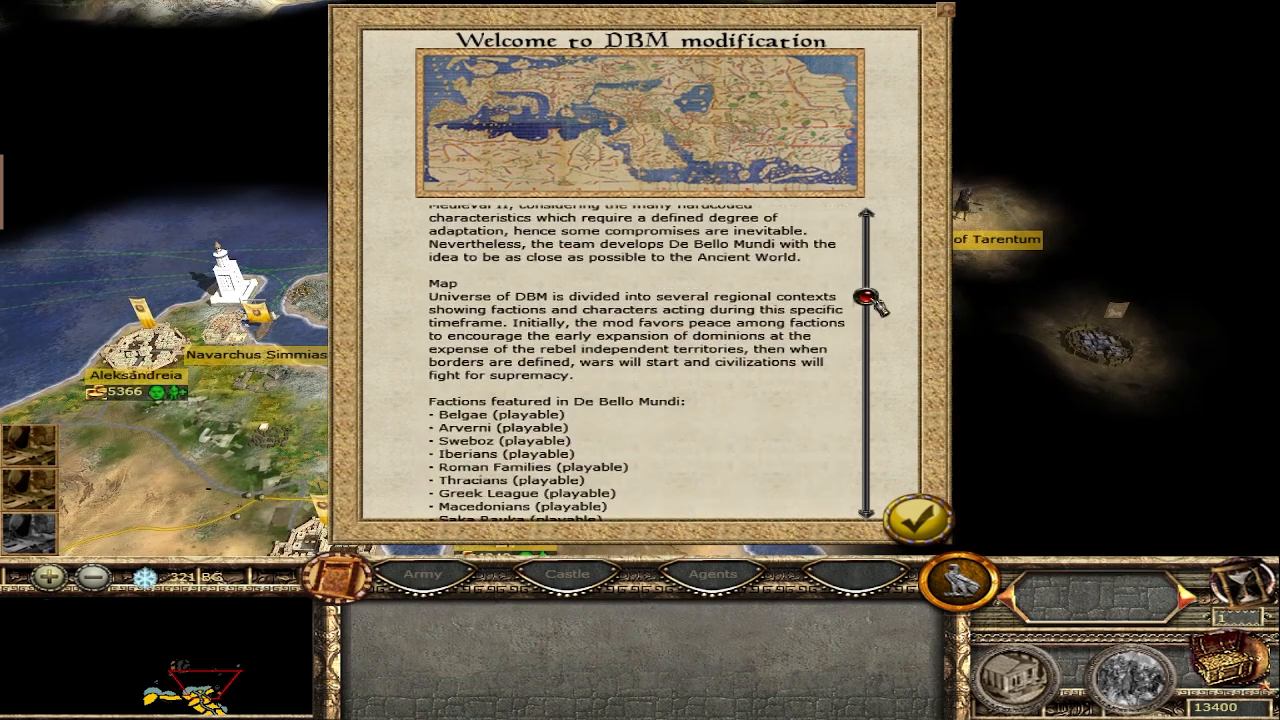
Read through the Welcome to DBM scroll and close it with the checkmark.
{"action": "scroll", "scroll_direction": "down", "scroll_amount": 3}
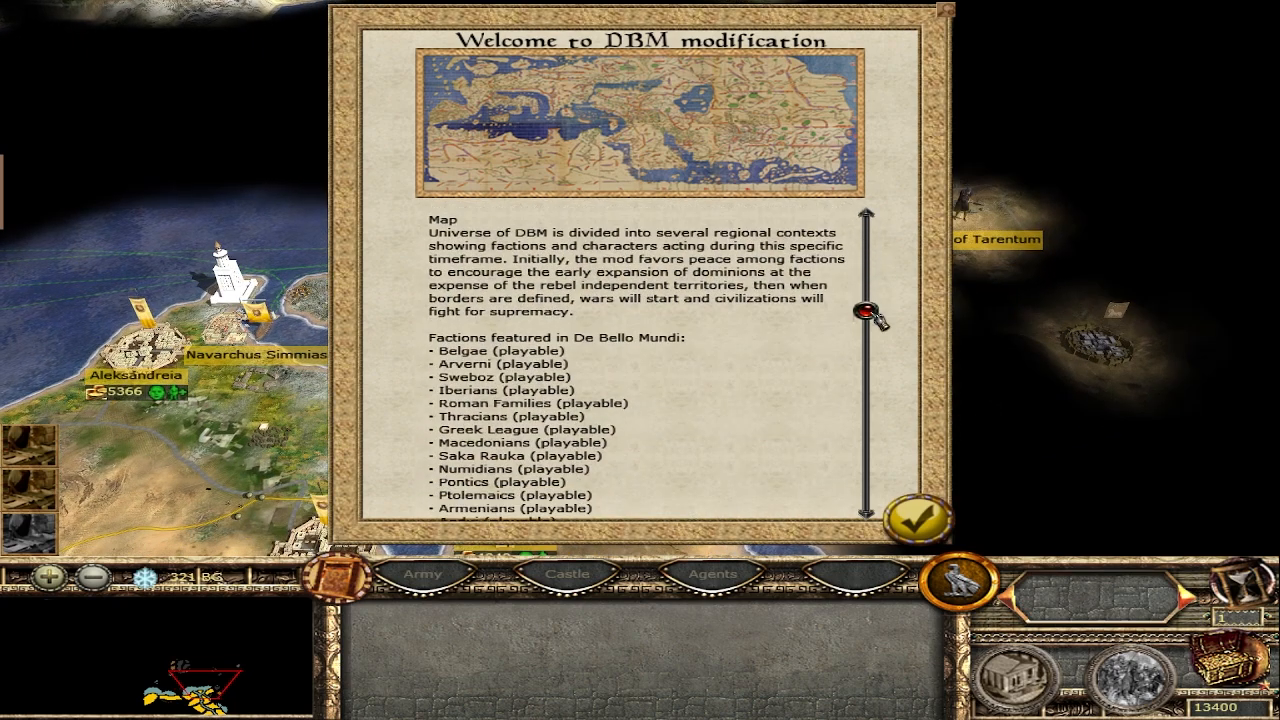
{"action": "scroll", "scroll_direction": "down", "scroll_amount": 3}
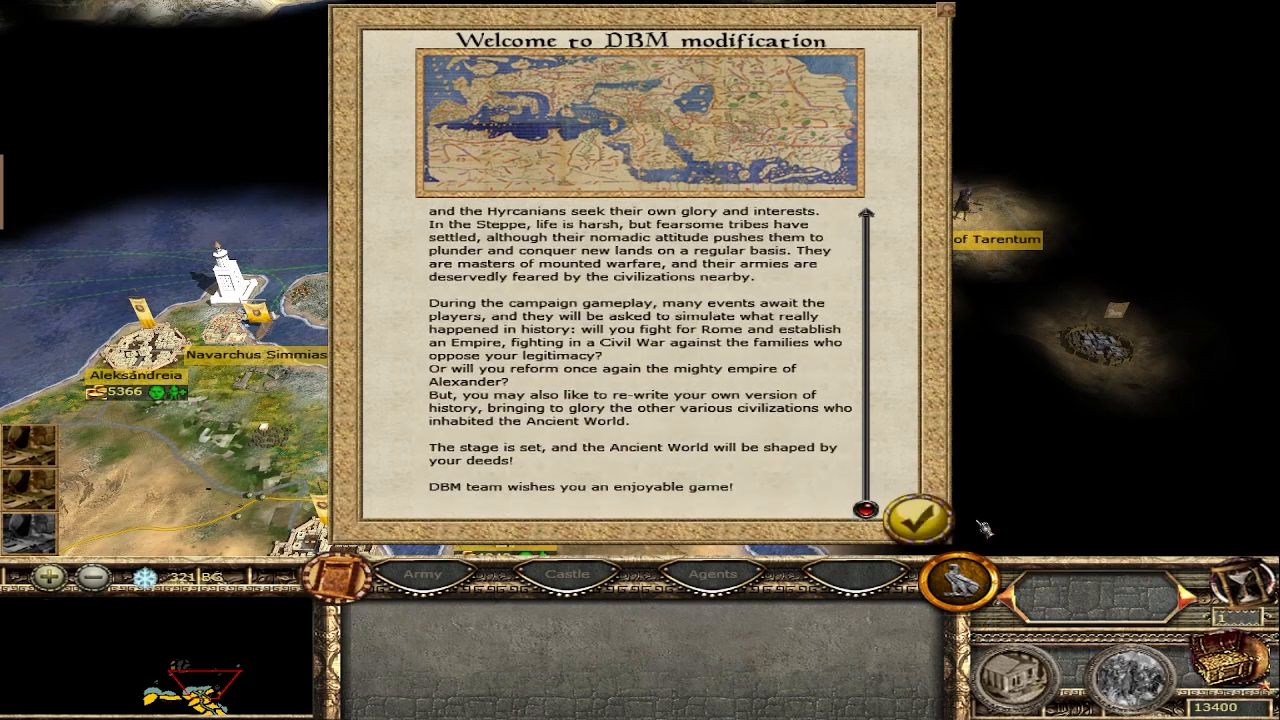
{"action": "left_click", "coordinate": [916, 516]}
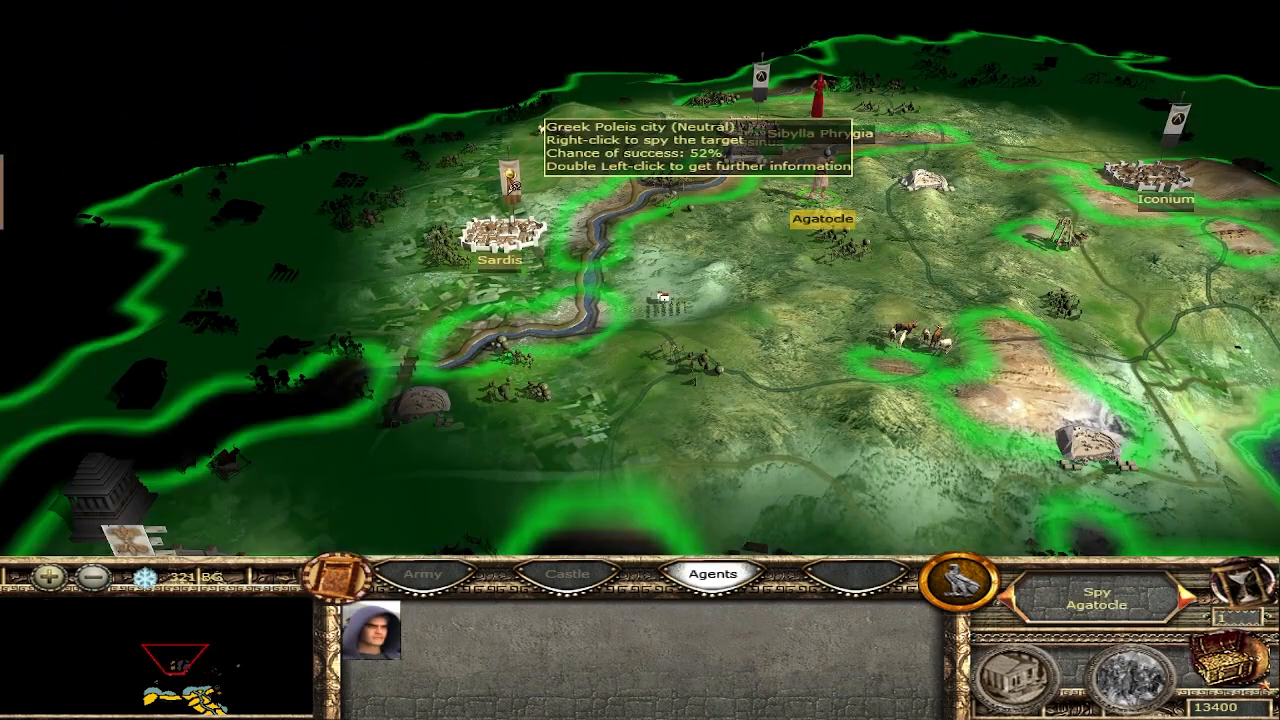
{"action": "mouse_move", "coordinate": [810, 180]}
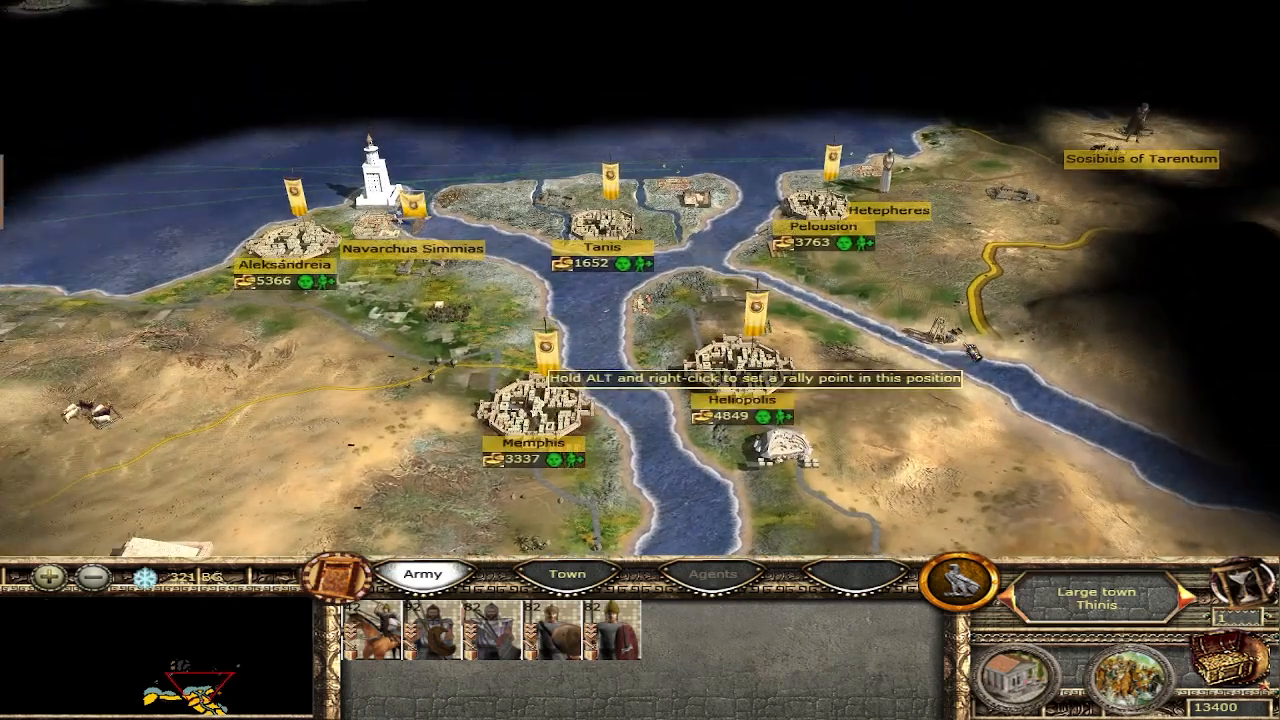
{"action": "left_click", "coordinate": [740, 370]}
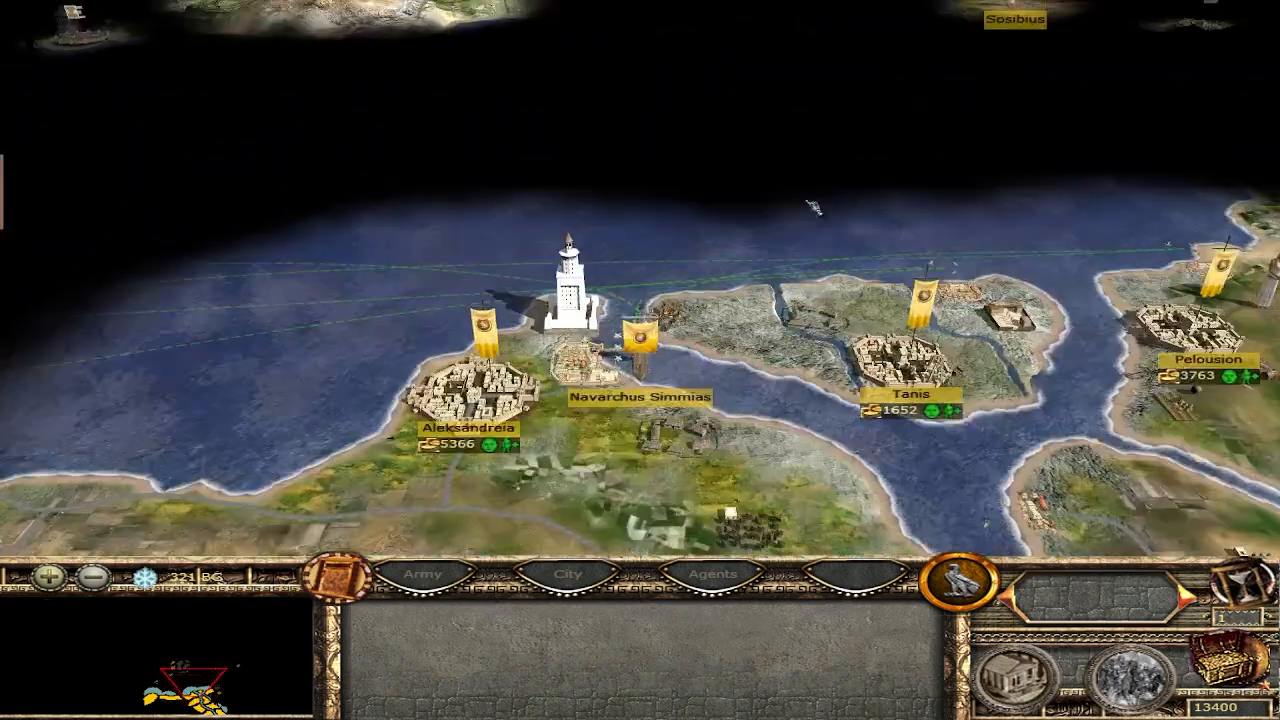
{"action": "scroll", "scroll_direction": "down", "scroll_amount": 3}
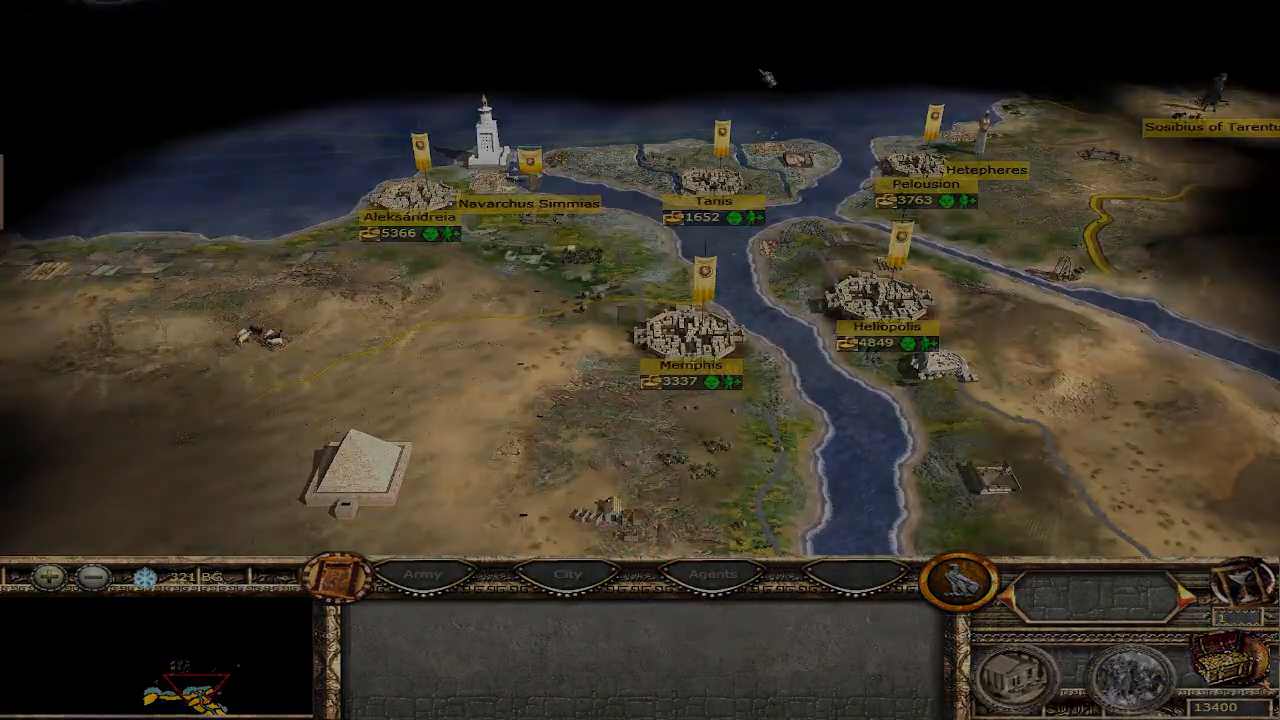